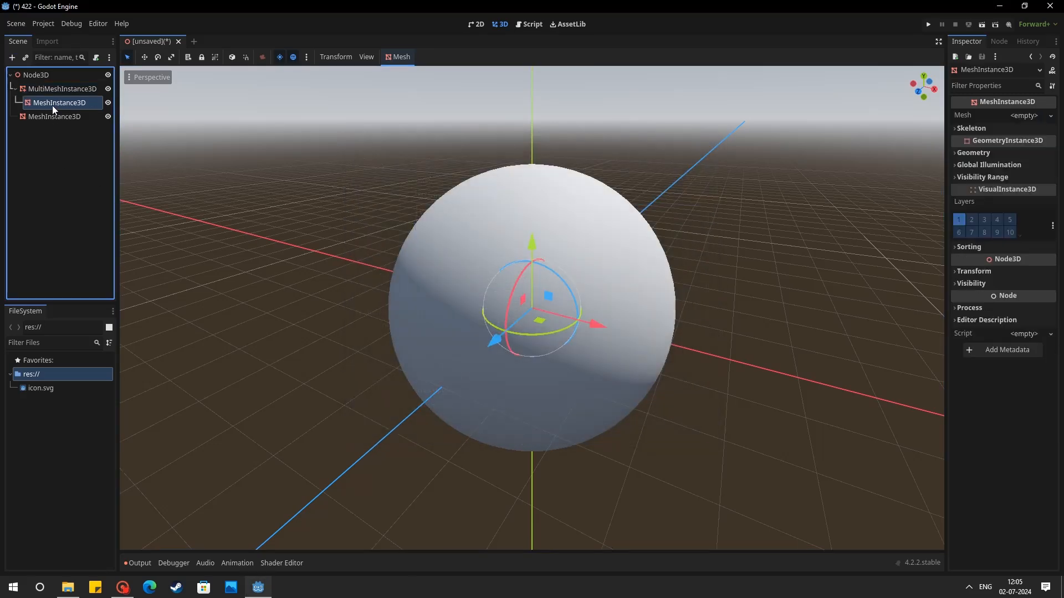
Step: Rename the child mesh to 'tree' and make it a 6 m cylinder with green albedo
text(tree)
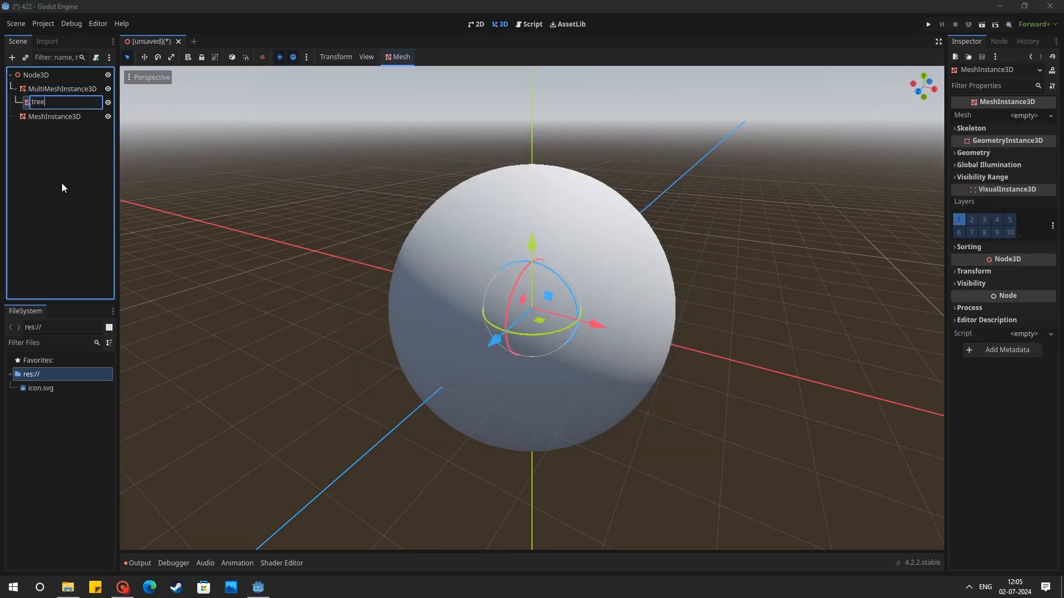
click(1024, 115)
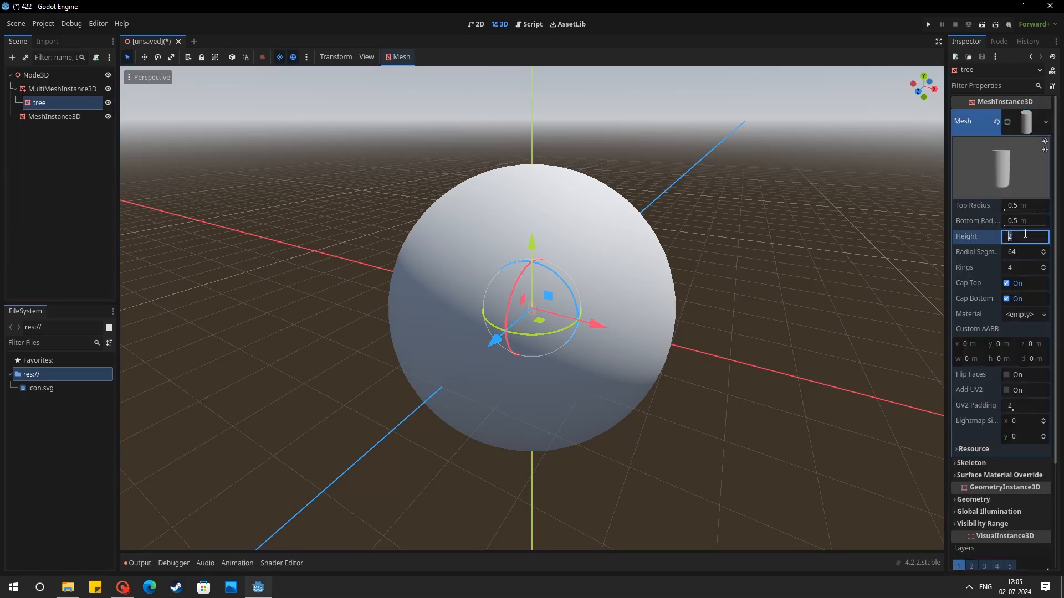
text(6)
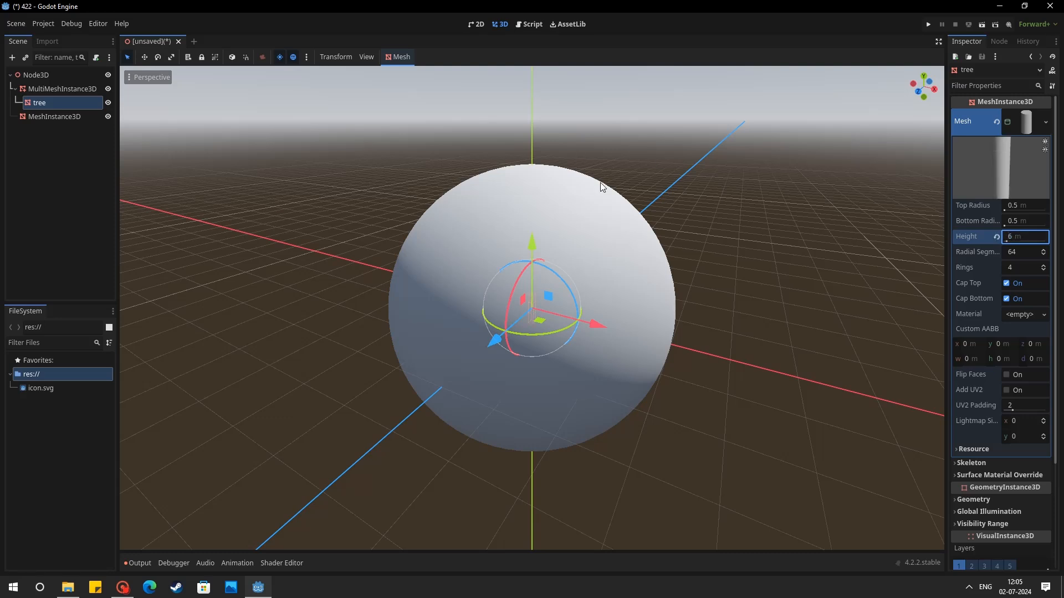
click(1043, 314)
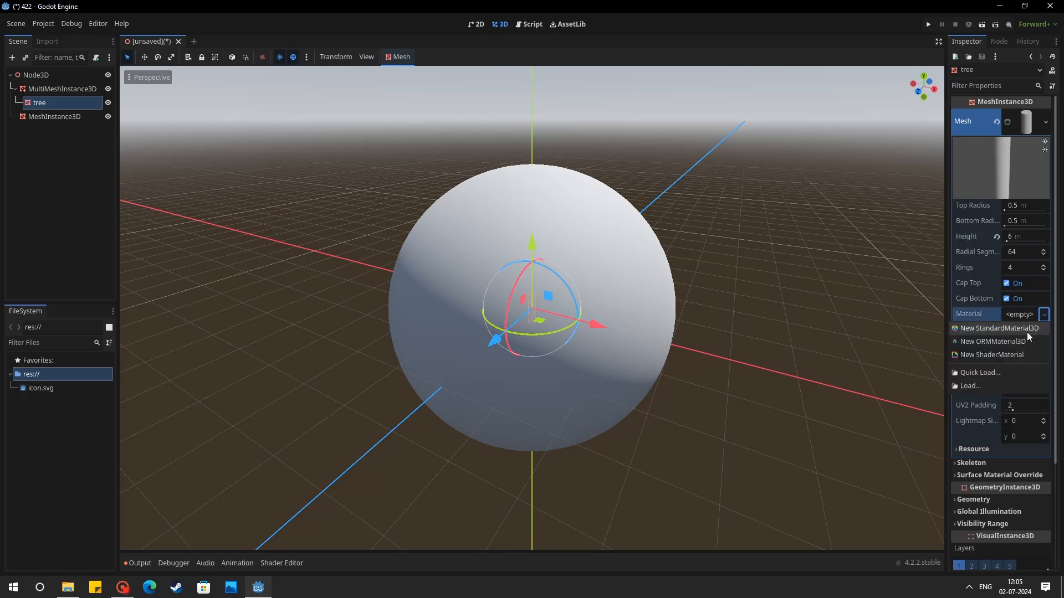
click(991, 328)
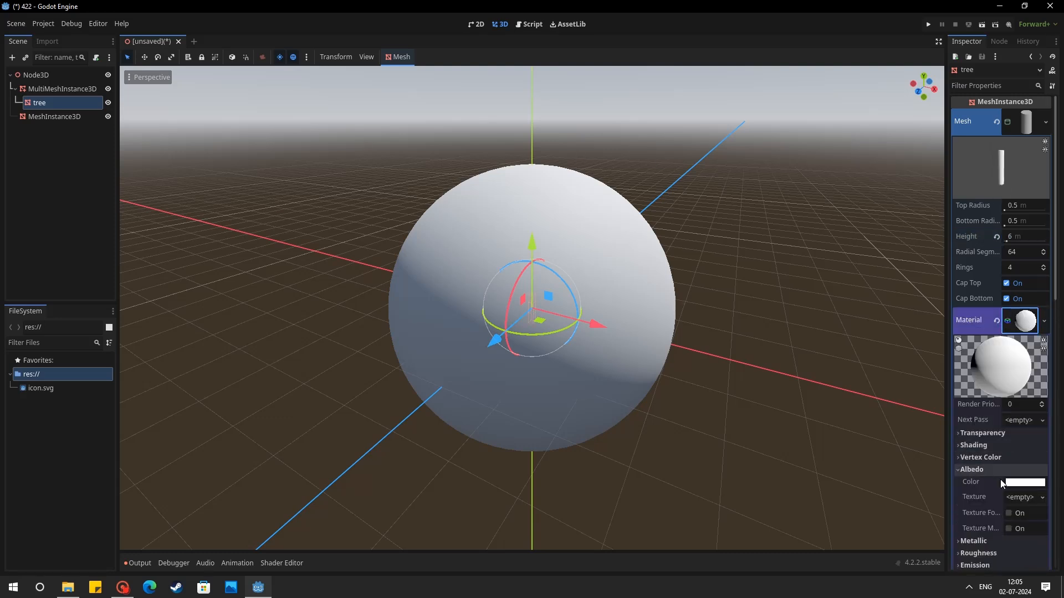
click(1025, 482)
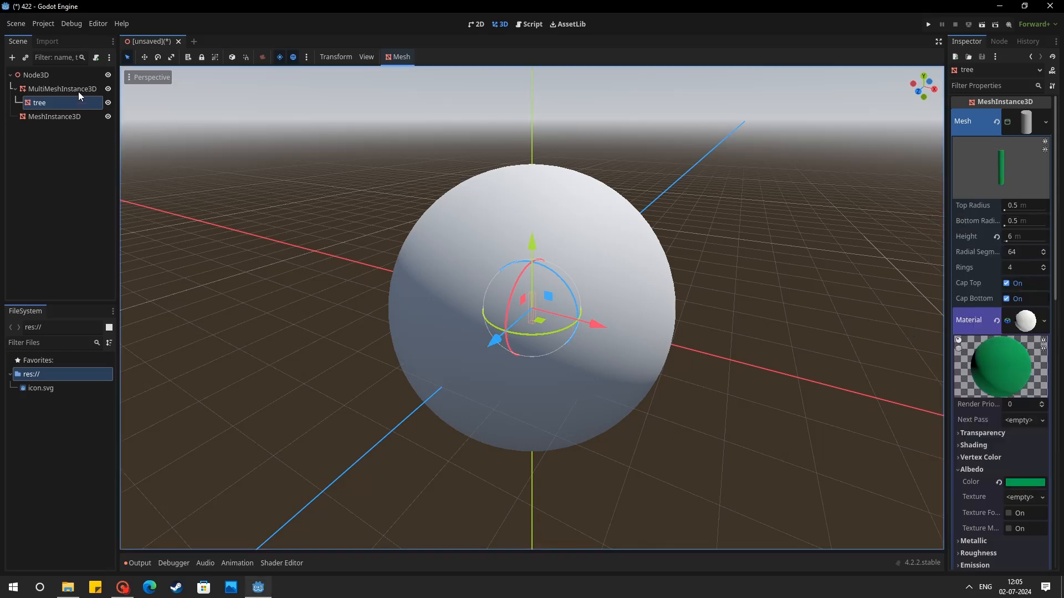
Step: Populate the sphere with 128 tree copies, then repopulate after adjusting Random Tilt
click(62, 89)
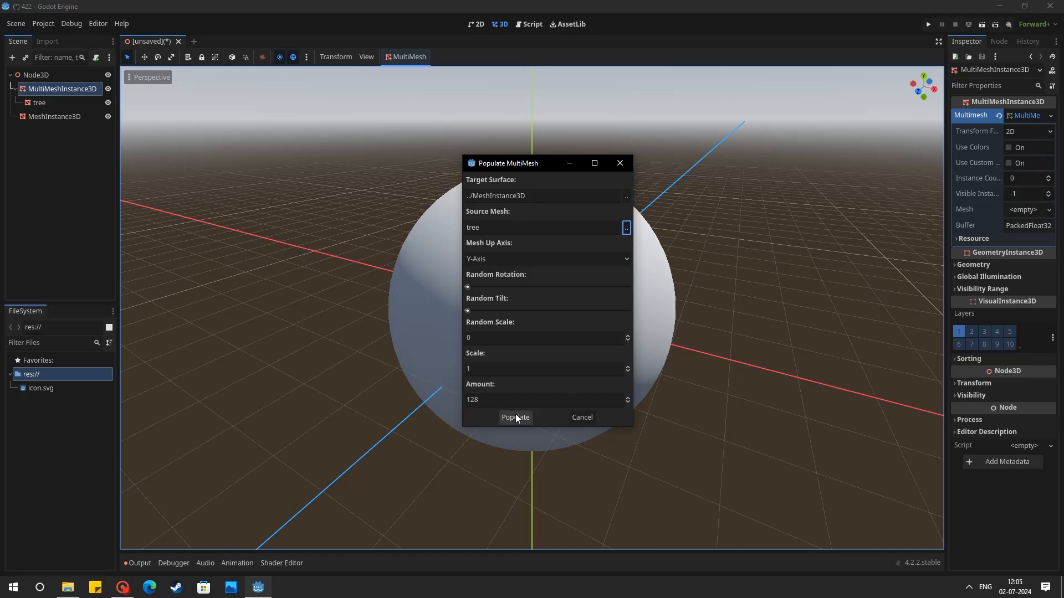
click(514, 417)
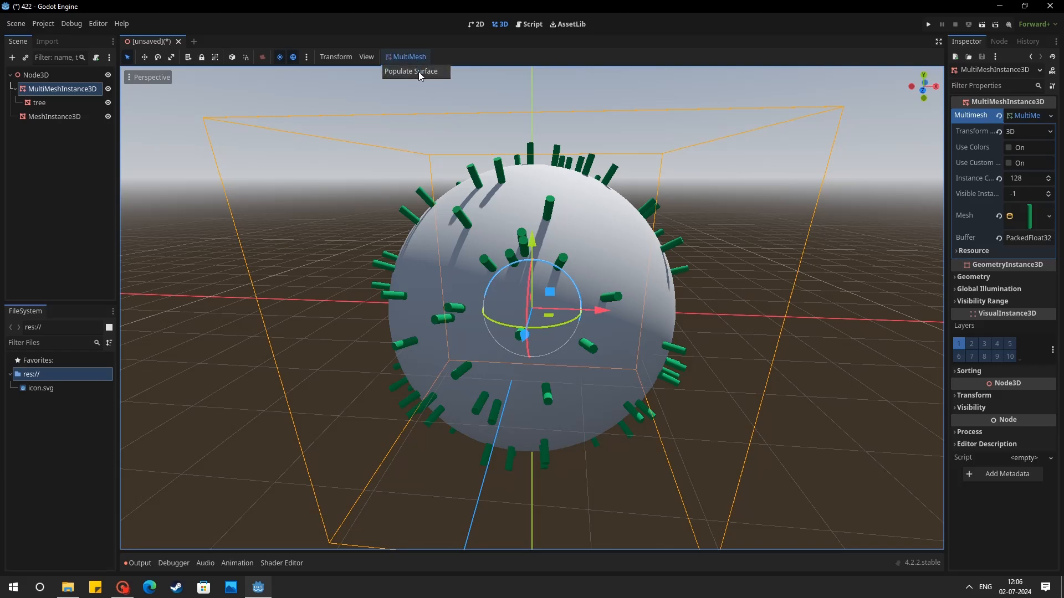
click(411, 71)
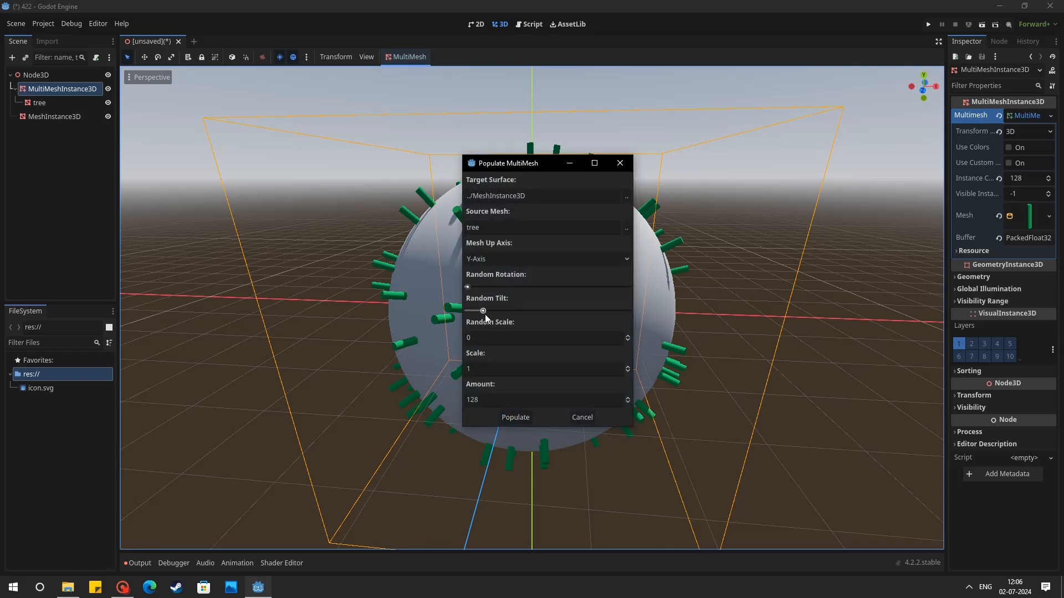
click(515, 417)
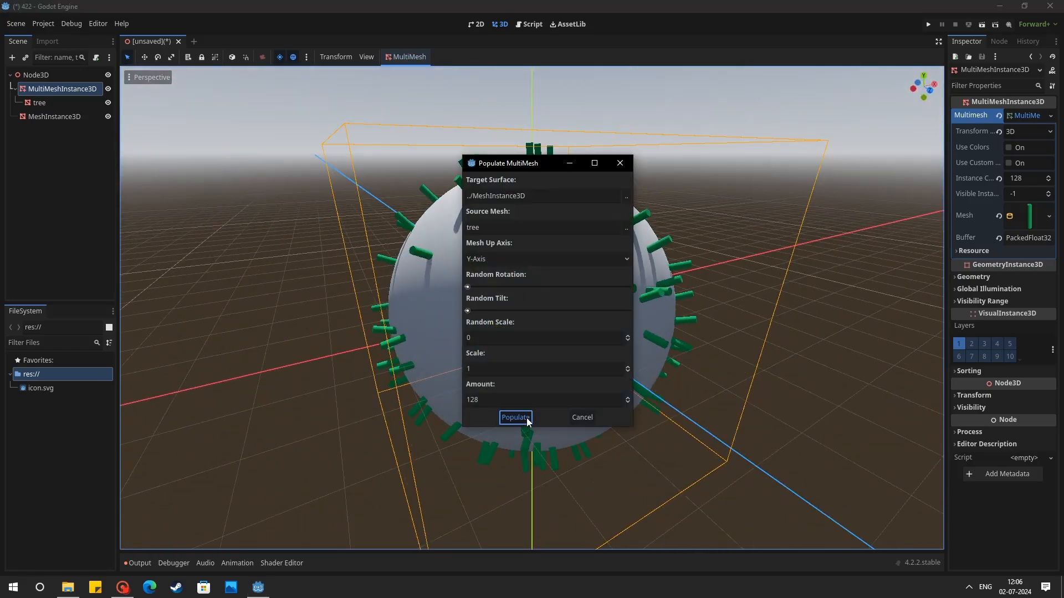
click(514, 417)
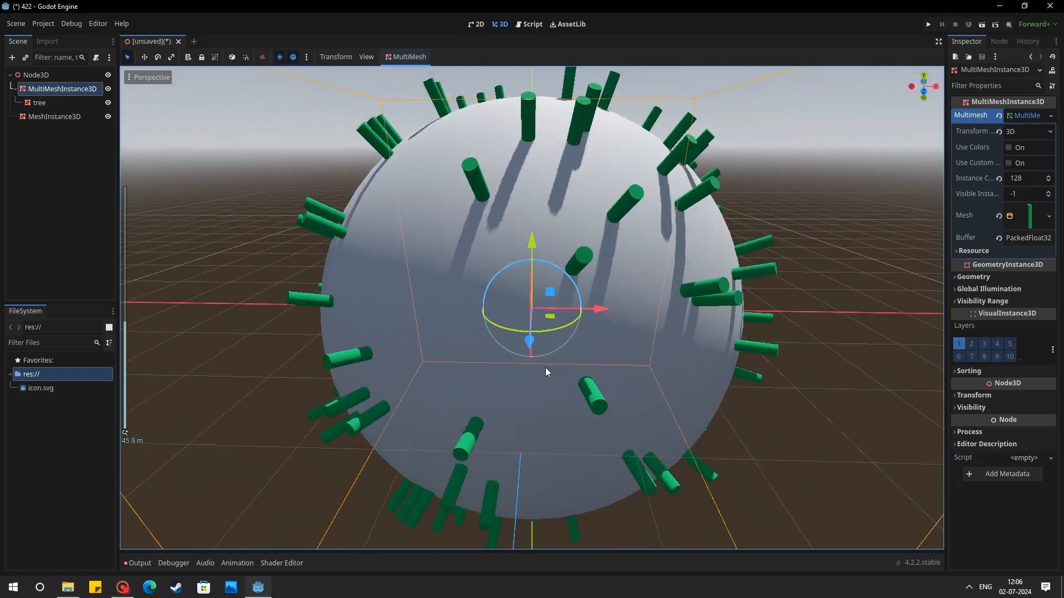
scroll(down, 3)
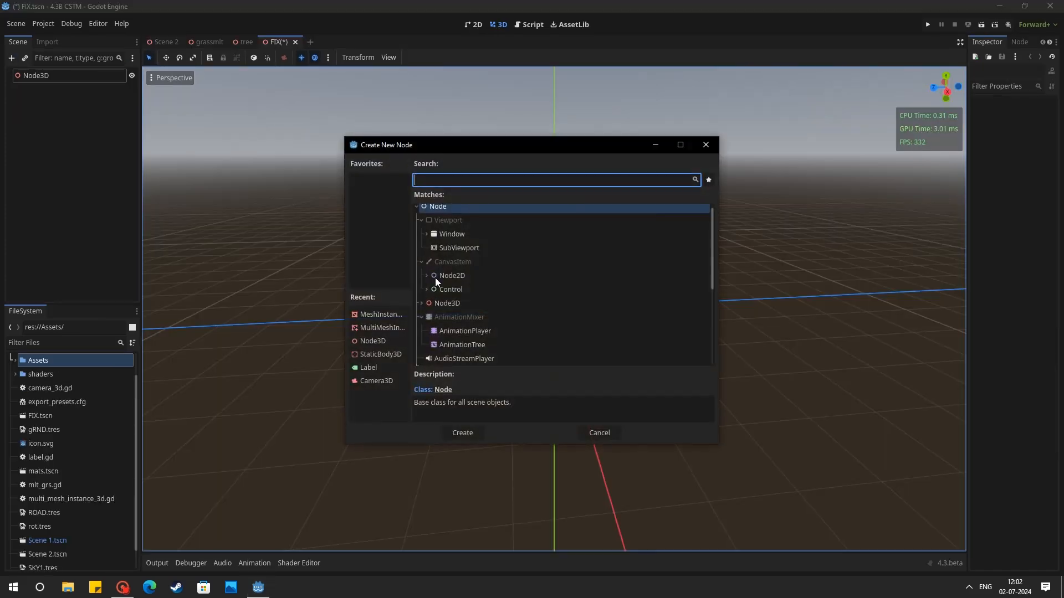
Step: Add a MeshInstance3D with a new SphereMesh of radius 24 and height 48
click(462, 432)
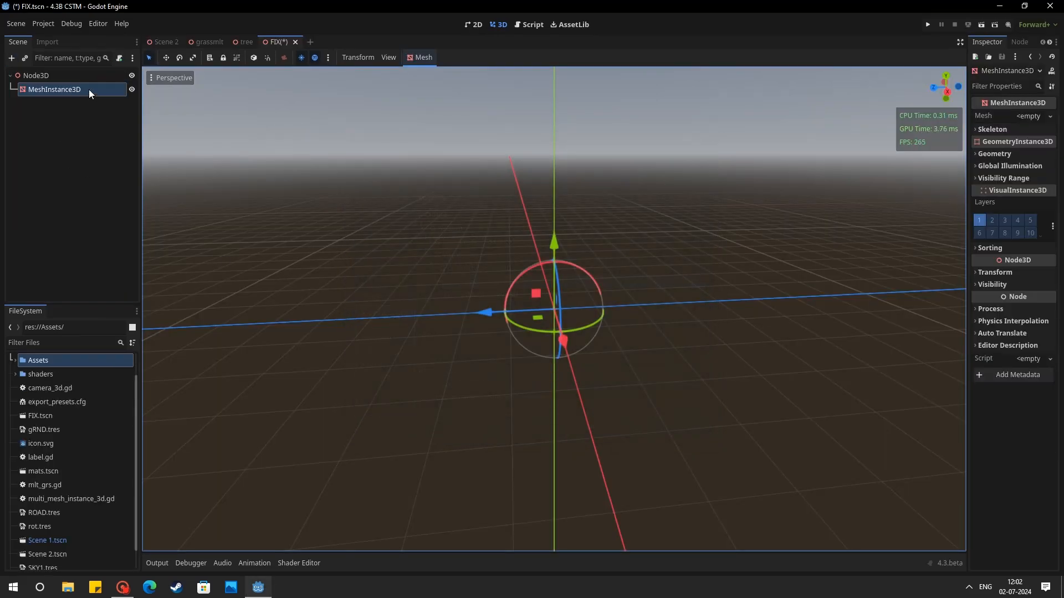
click(1028, 115)
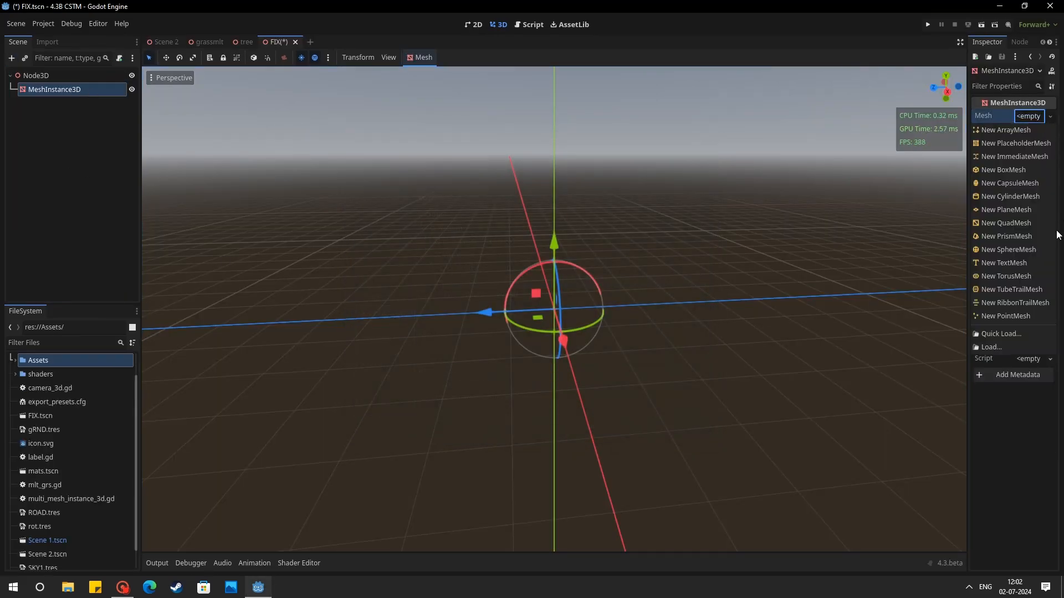
click(1009, 249)
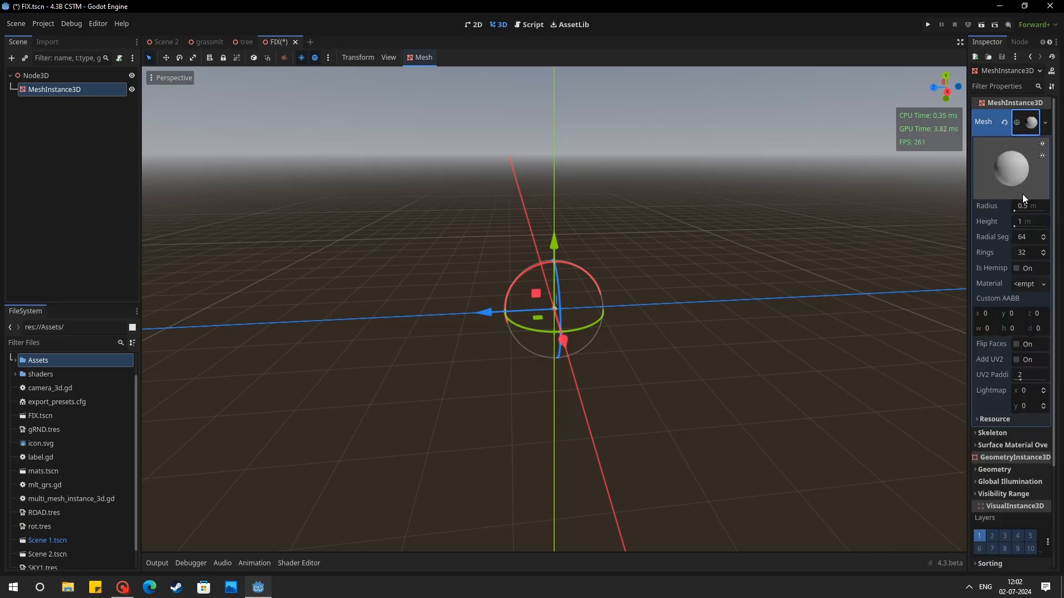
click(1028, 206)
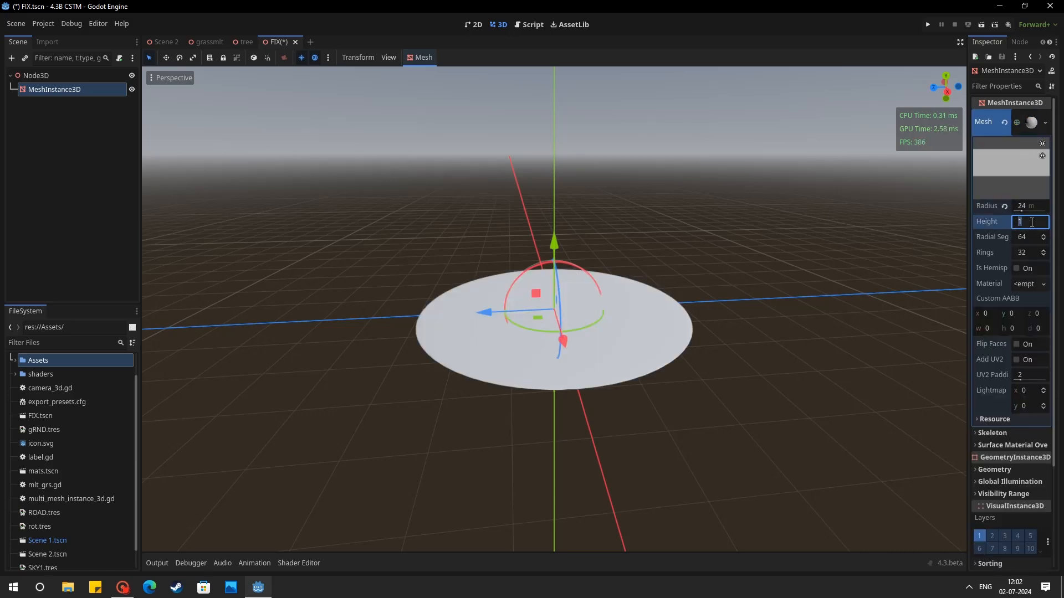
text(48)
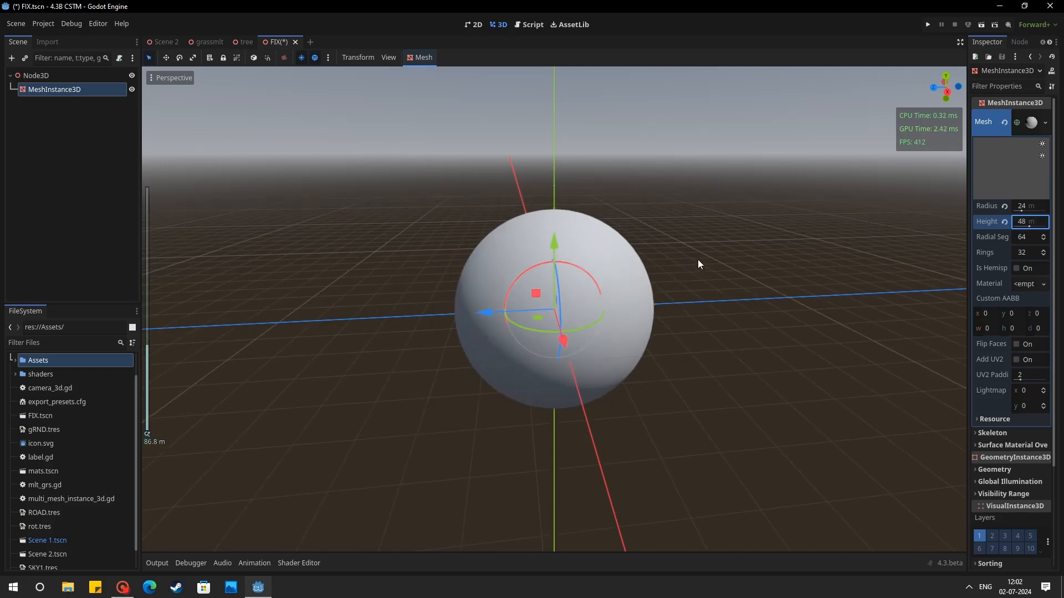
click(36, 75)
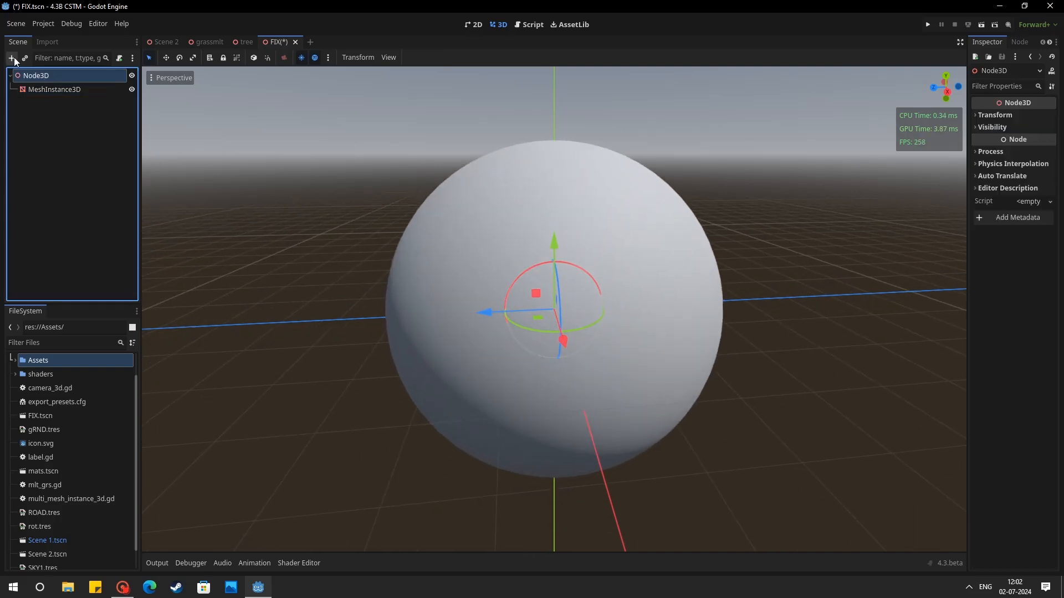
Step: Add a MultiMeshInstance3D with a child MeshInstance3D beneath it
click(12, 58)
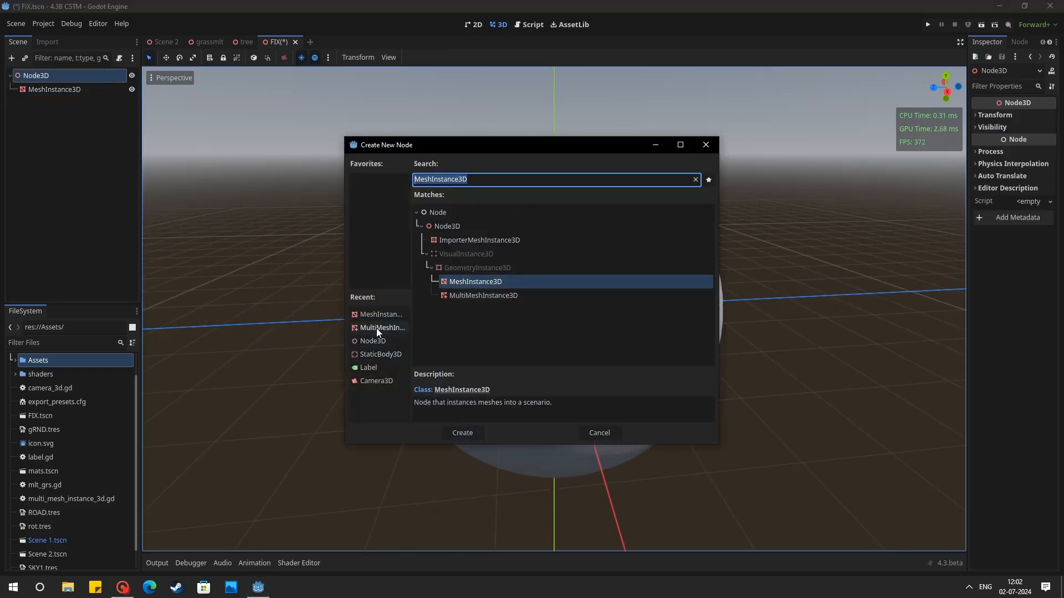
click(462, 433)
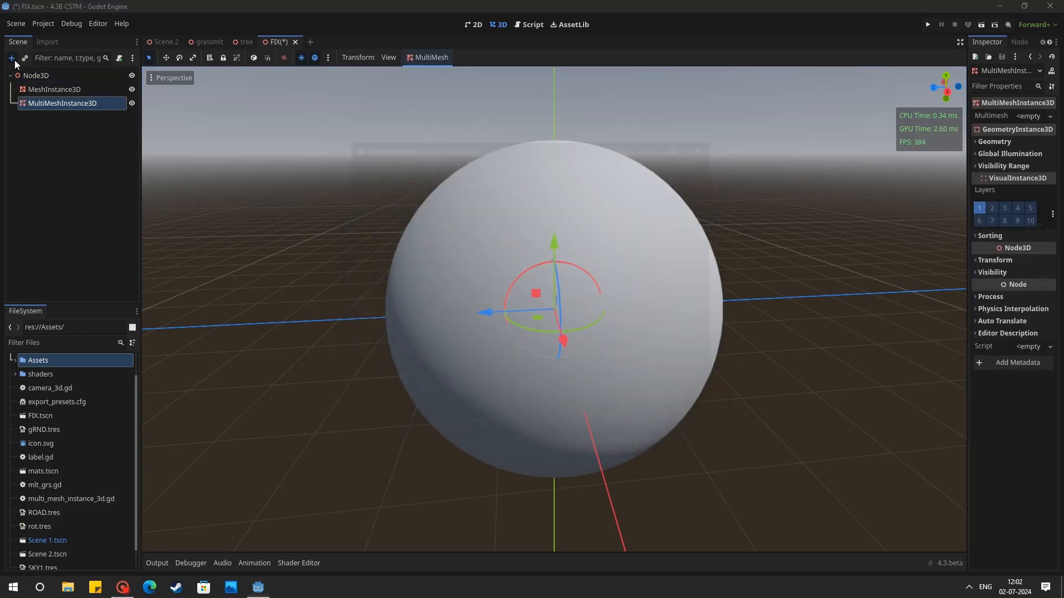
click(11, 59)
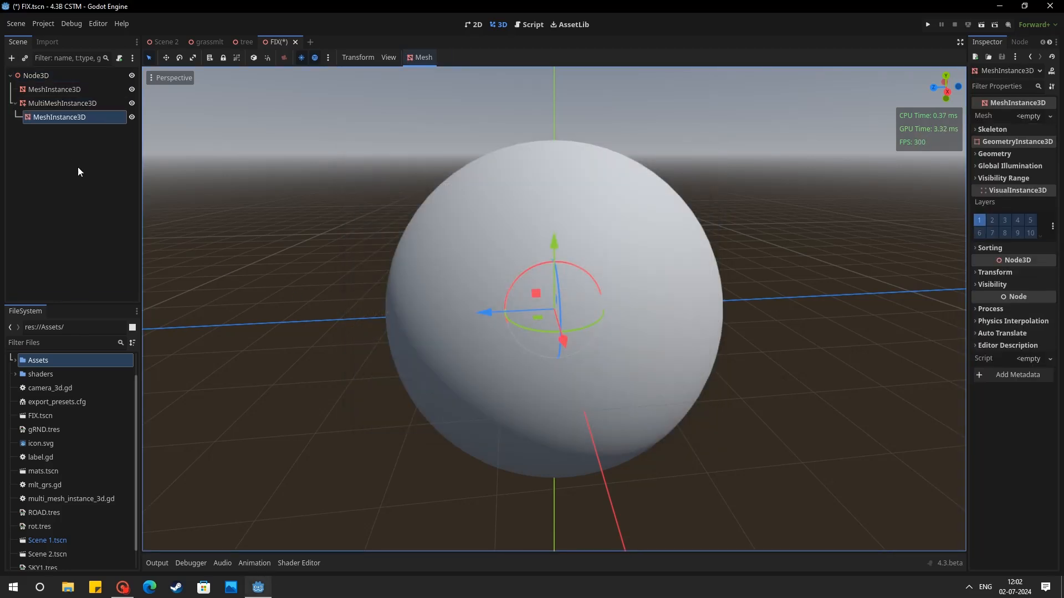
Step: Rename the child mesh node 'Tree' and load the tree mesh from the project files
double_click(60, 117)
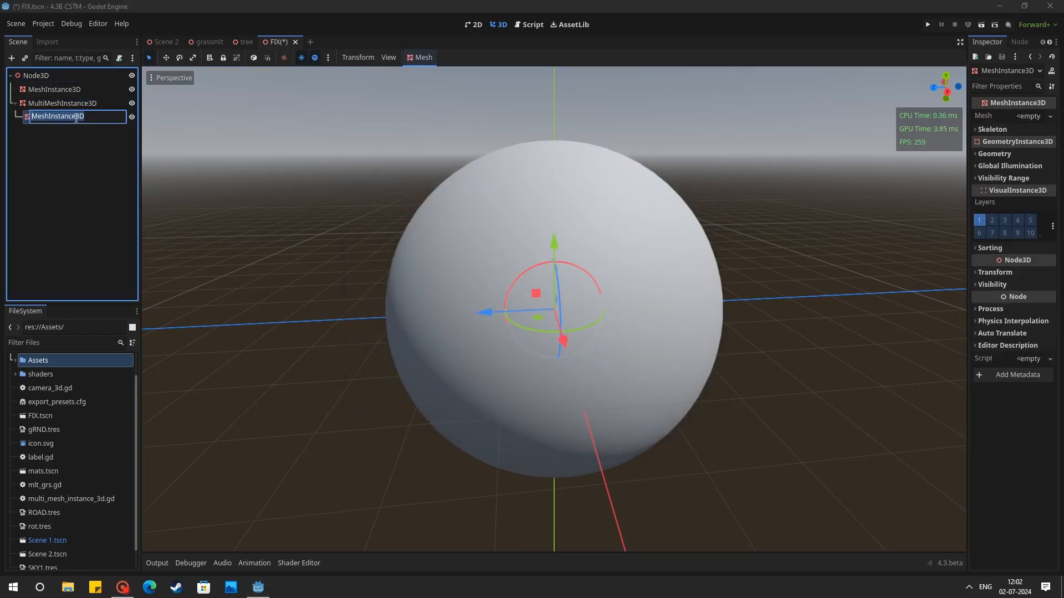
text(Tree)
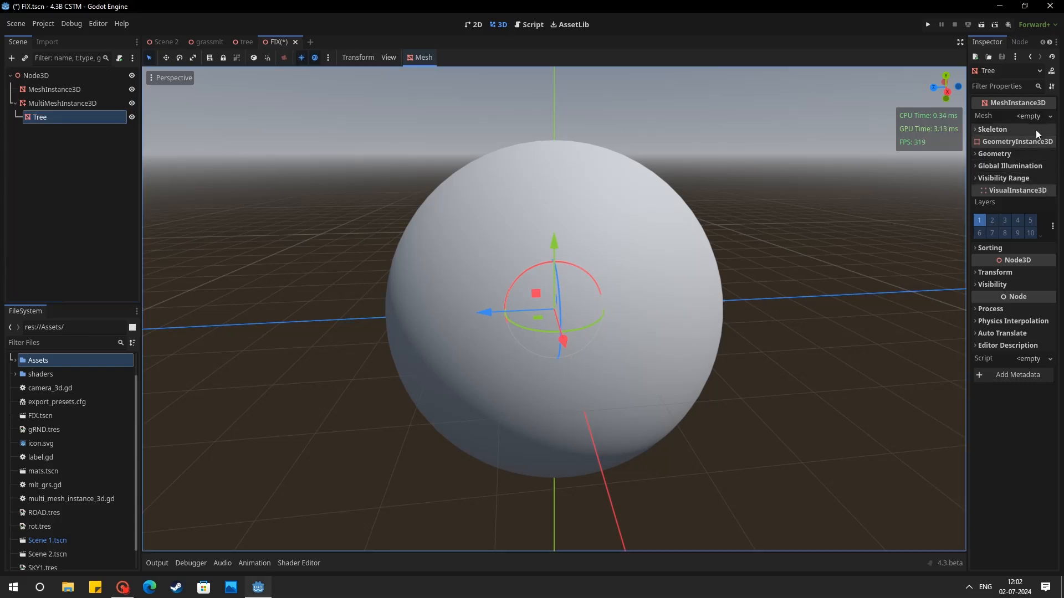
click(1028, 115)
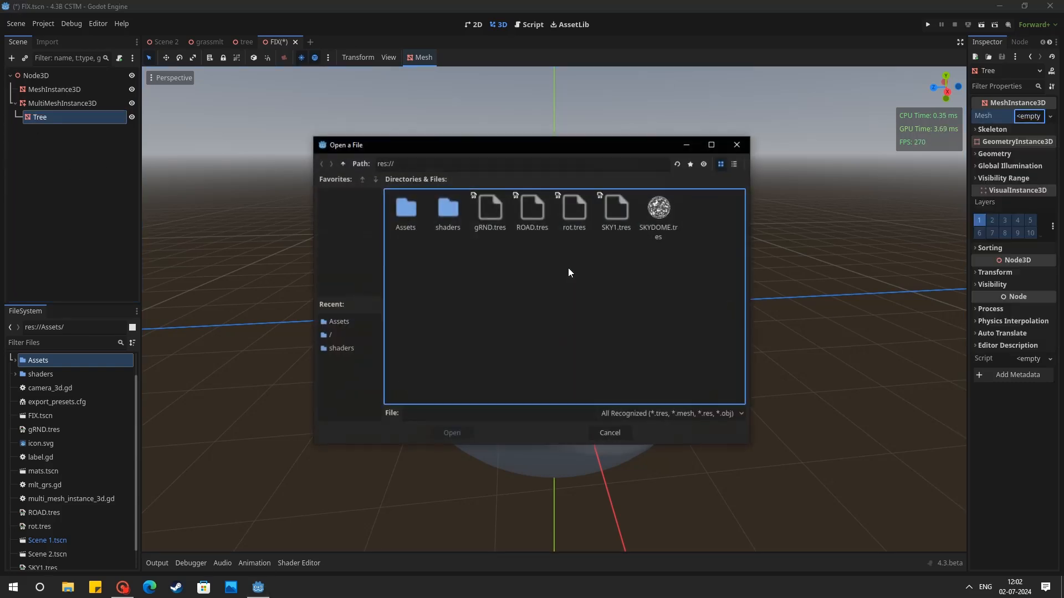
double_click(405, 208)
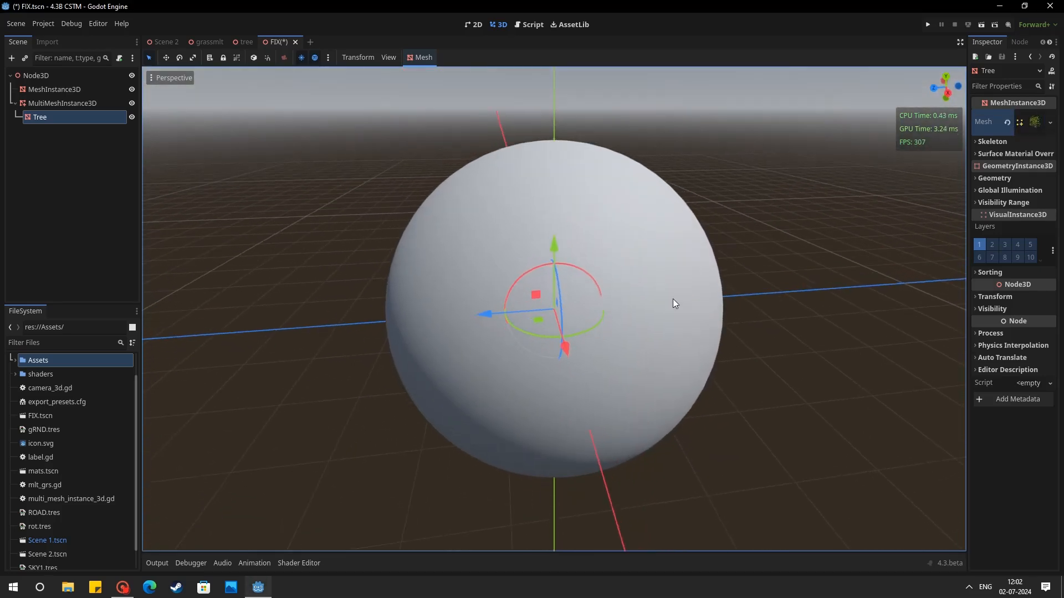
click(61, 103)
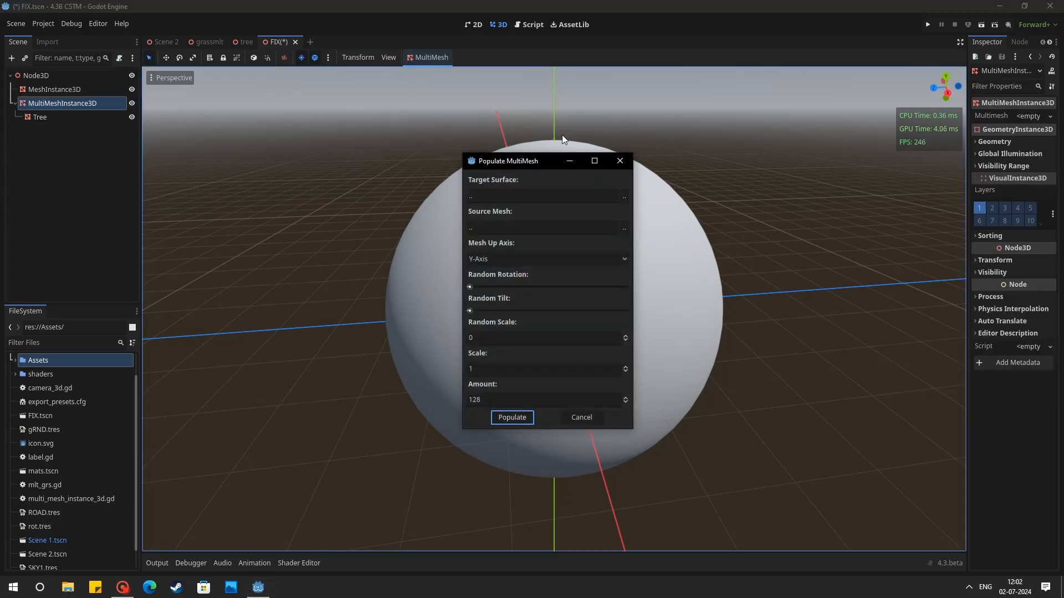
Step: Pick the sphere MeshInstance3D as target surface and scatter the trees over it
click(622, 197)
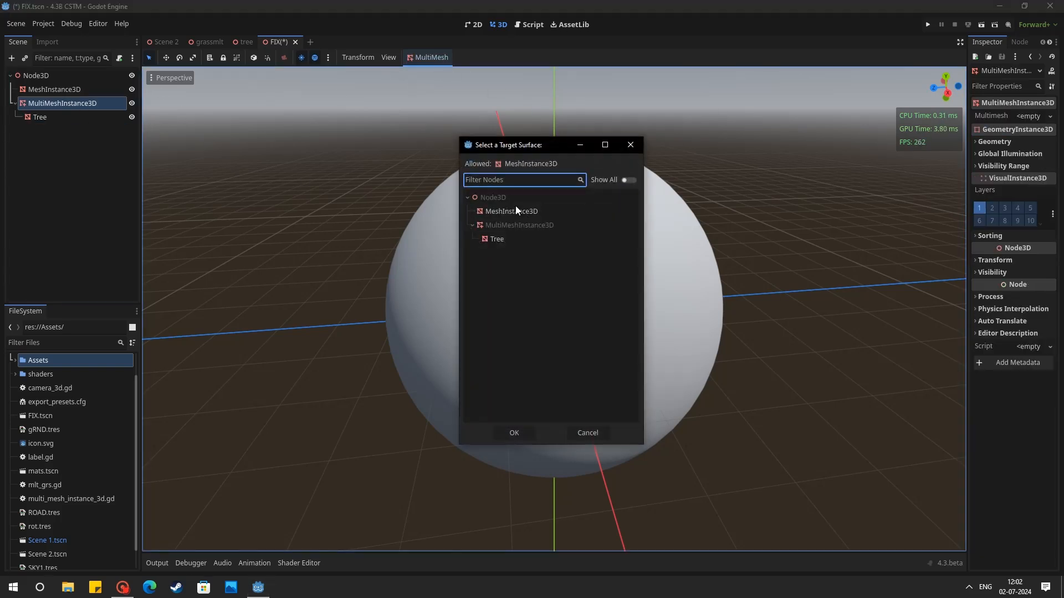
click(514, 433)
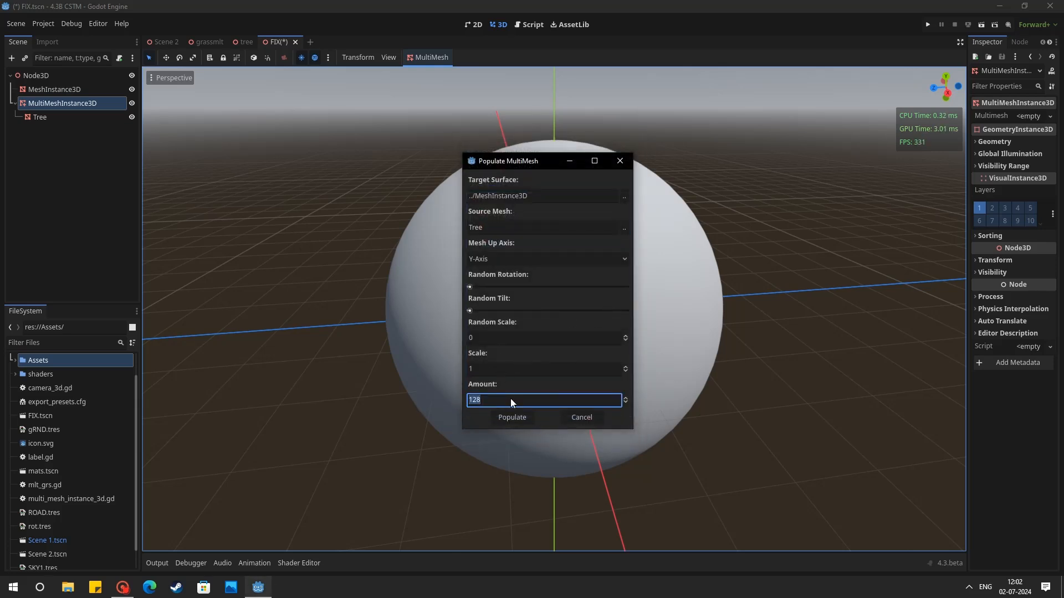
click(511, 417)
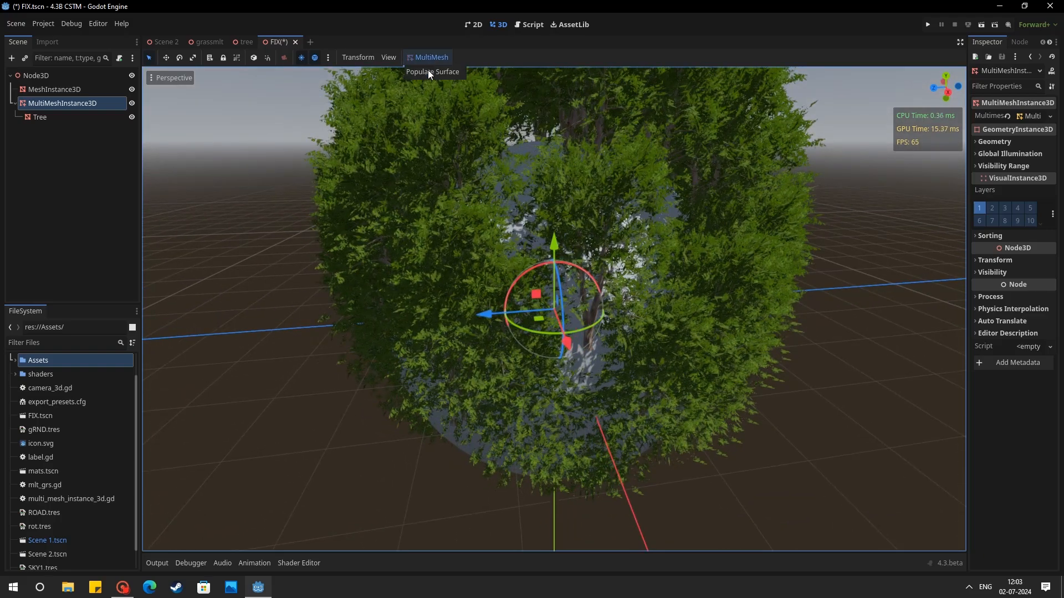
click(432, 72)
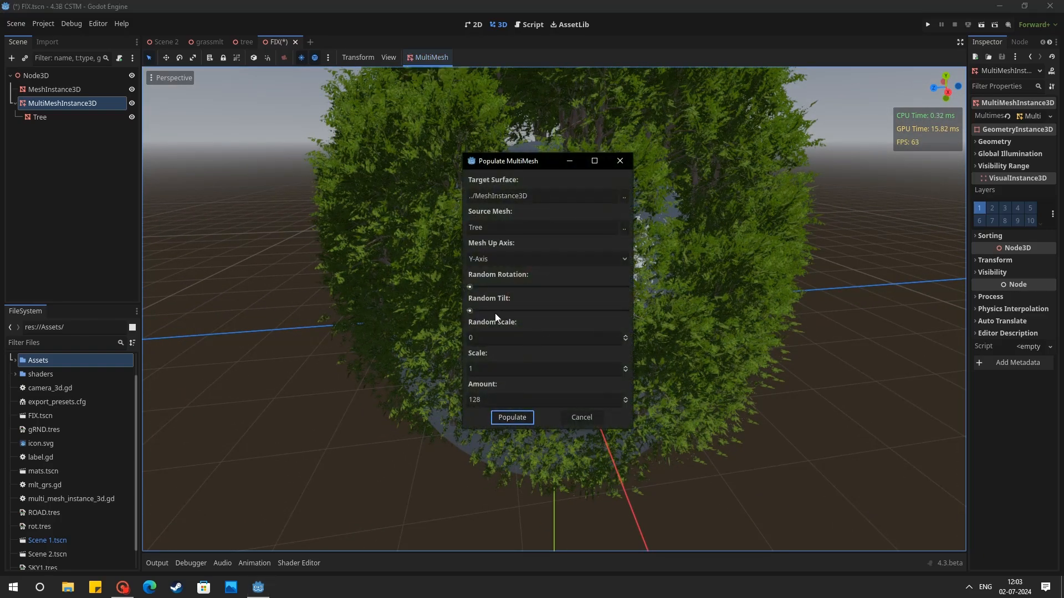
click(511, 417)
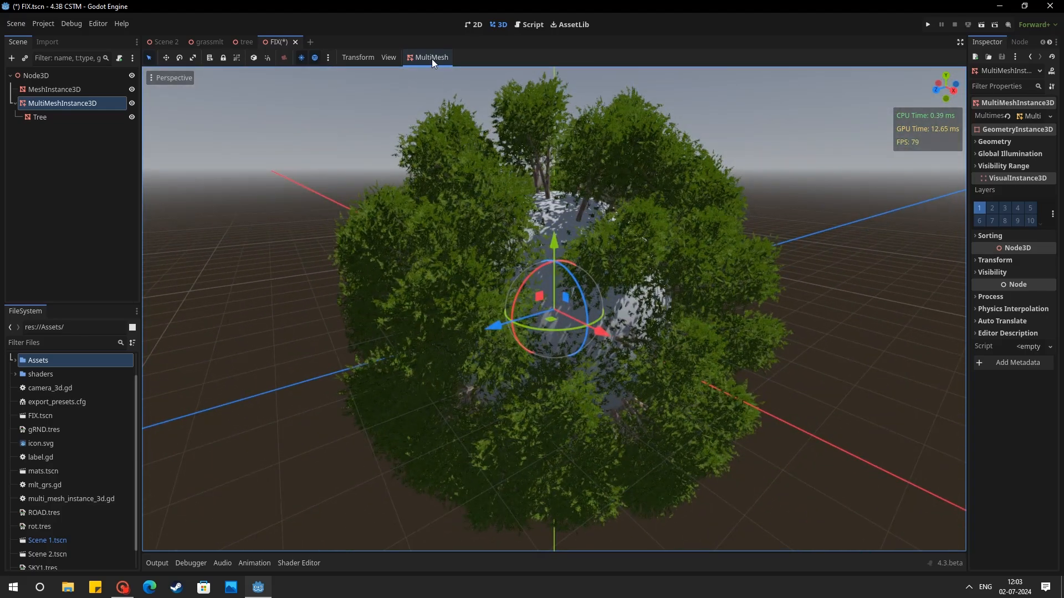
Step: Repopulate the sphere with Random Tilt 0 and Scale 0.5 for half-size trees
click(430, 57)
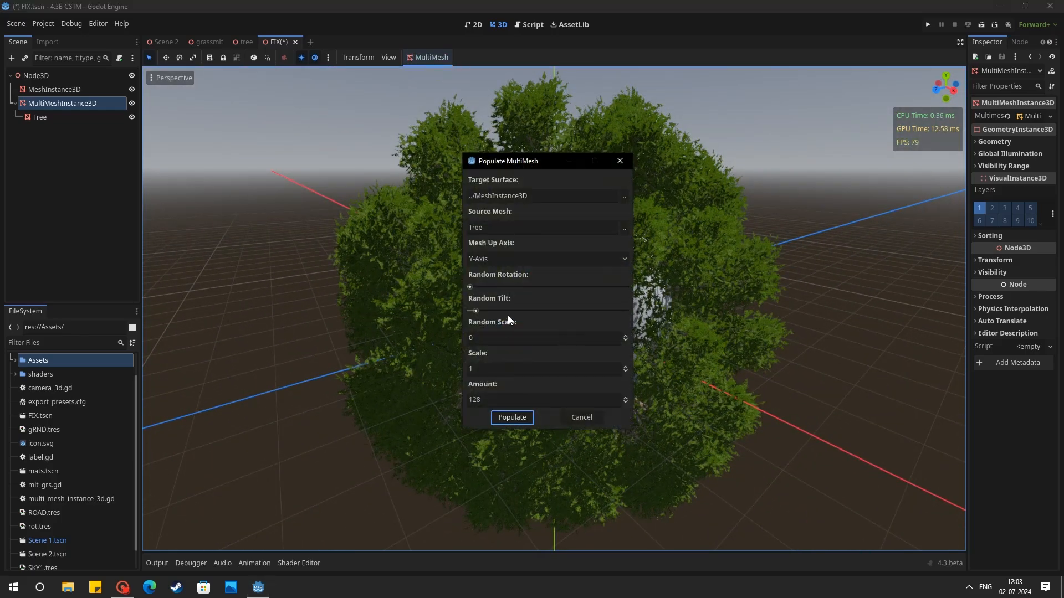
click(511, 417)
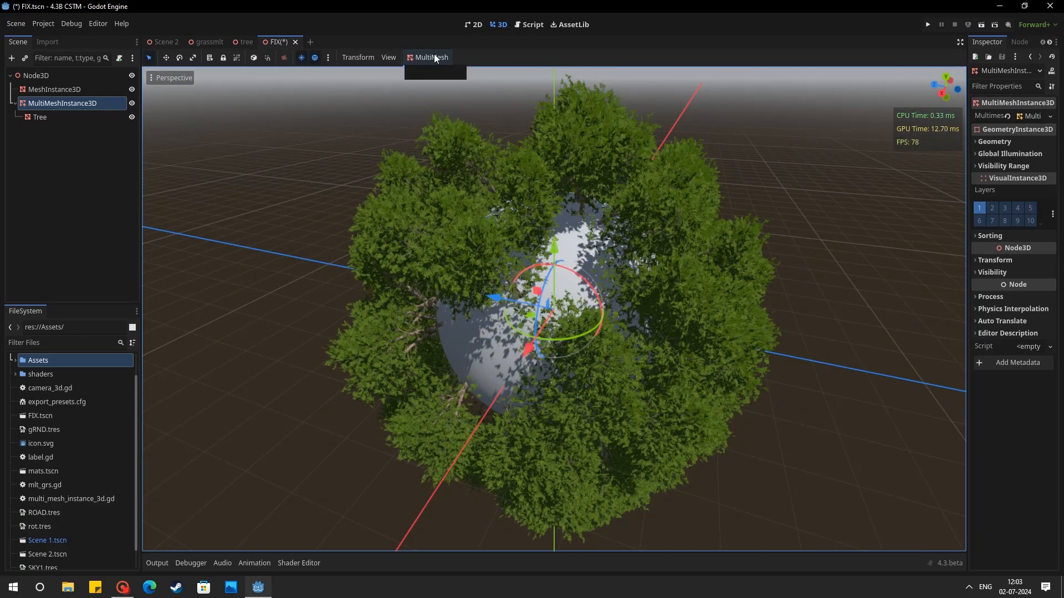
click(430, 57)
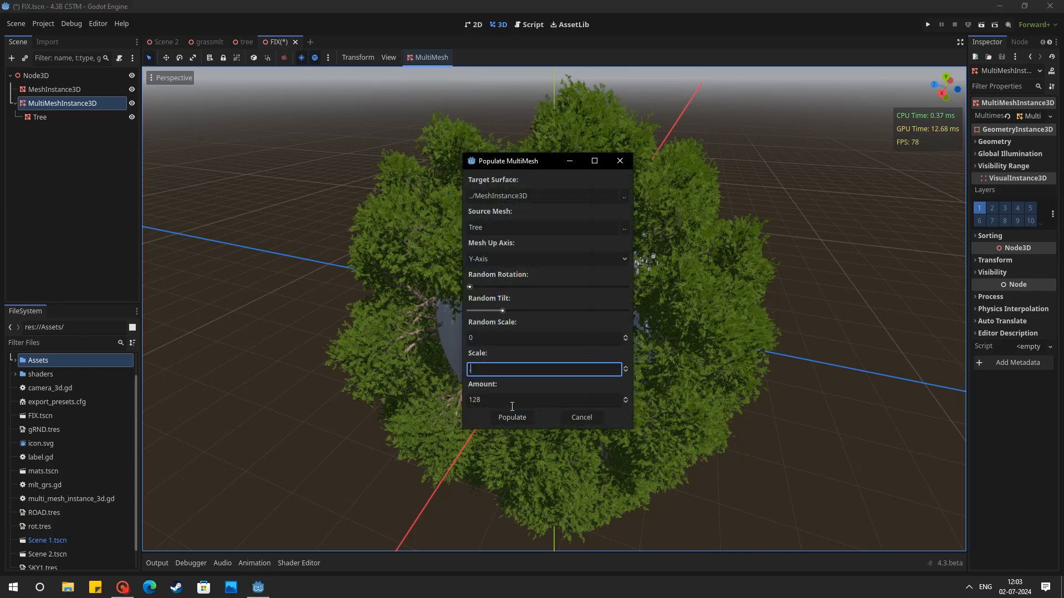
click(511, 417)
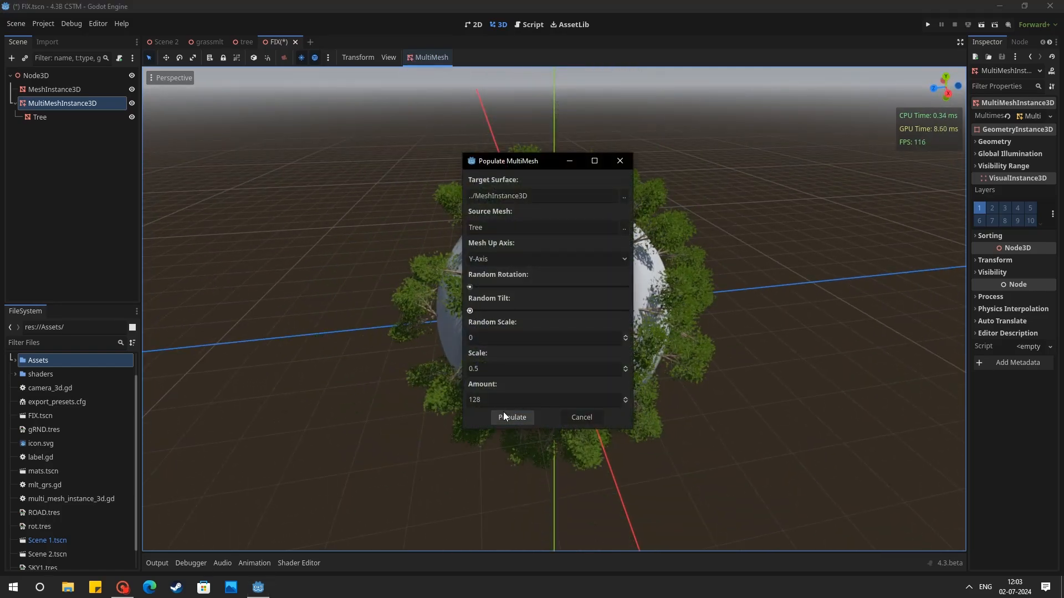
click(511, 418)
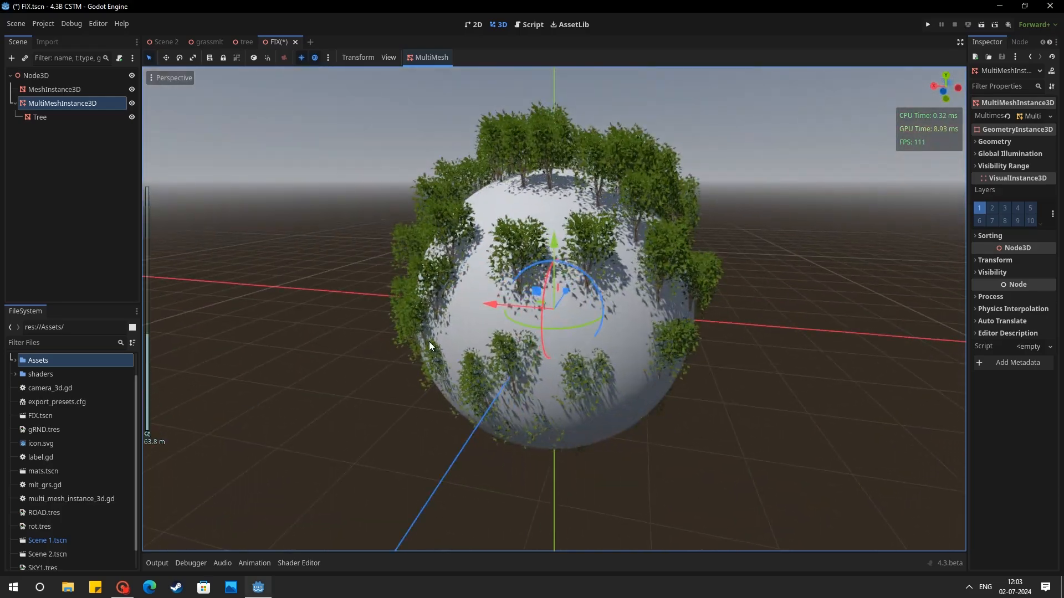
drag(429, 346, 562, 371)
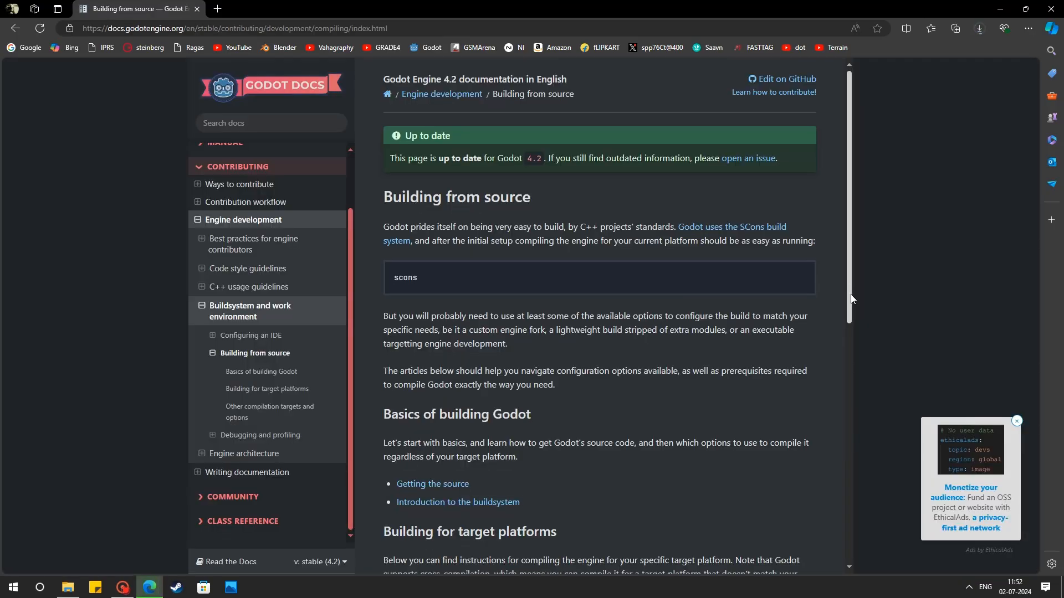
Step: Scroll through the compilation guides on the docs.godotengine.org Building from source page
scroll(down, 3)
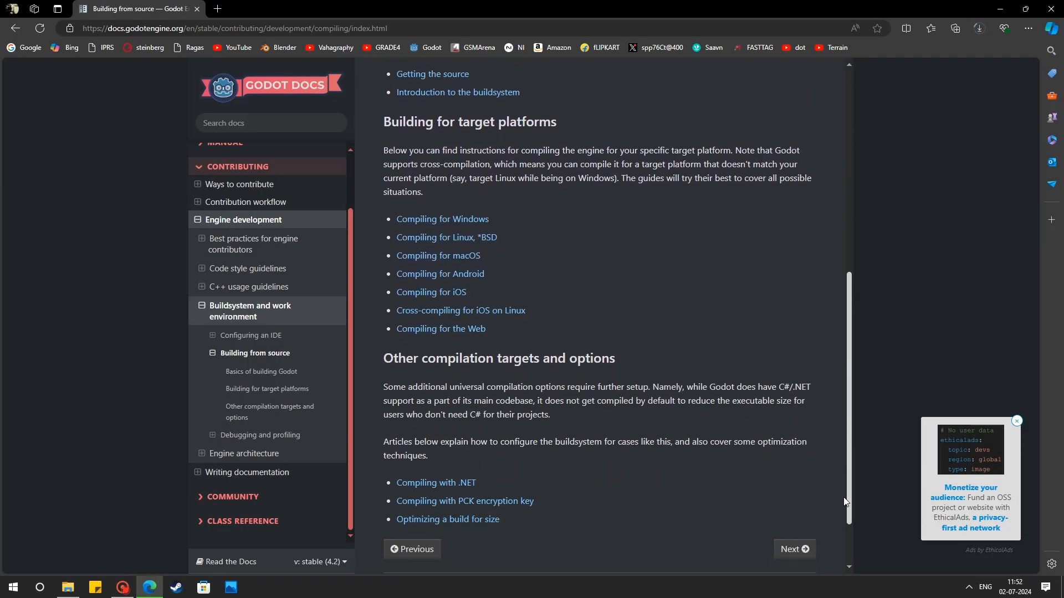
scroll(down, 3)
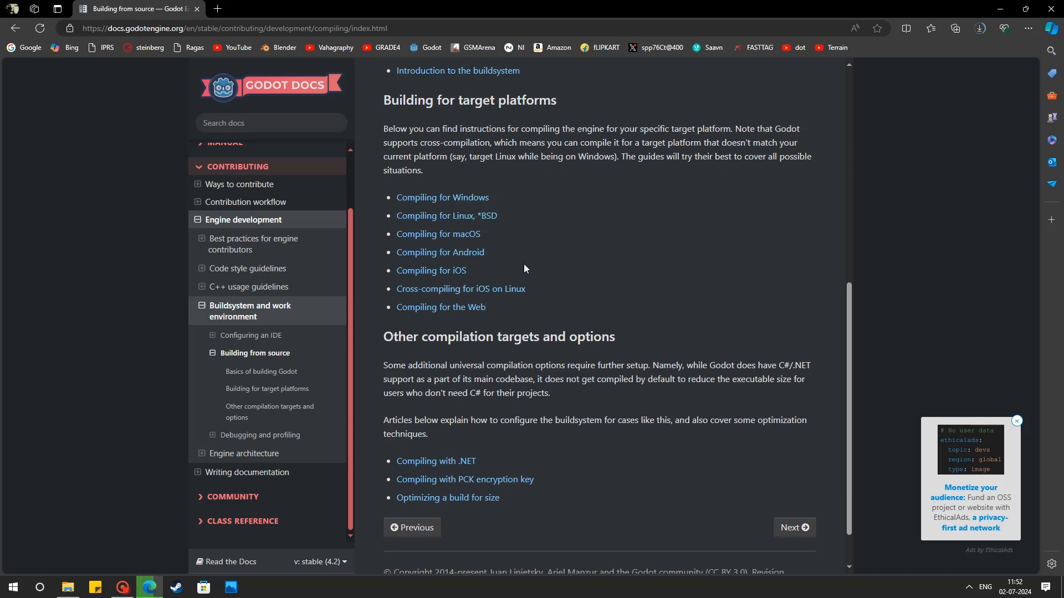
click(442, 197)
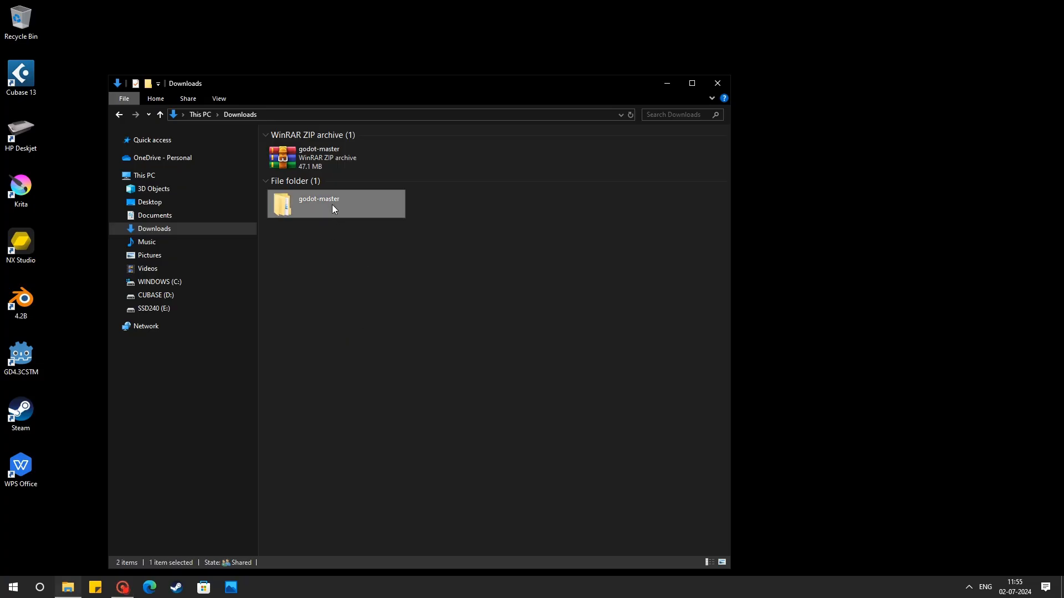
Step: Open multimesh_editor_plugin.cpp from godot-master's editor/plugins folder
double_click(335, 203)
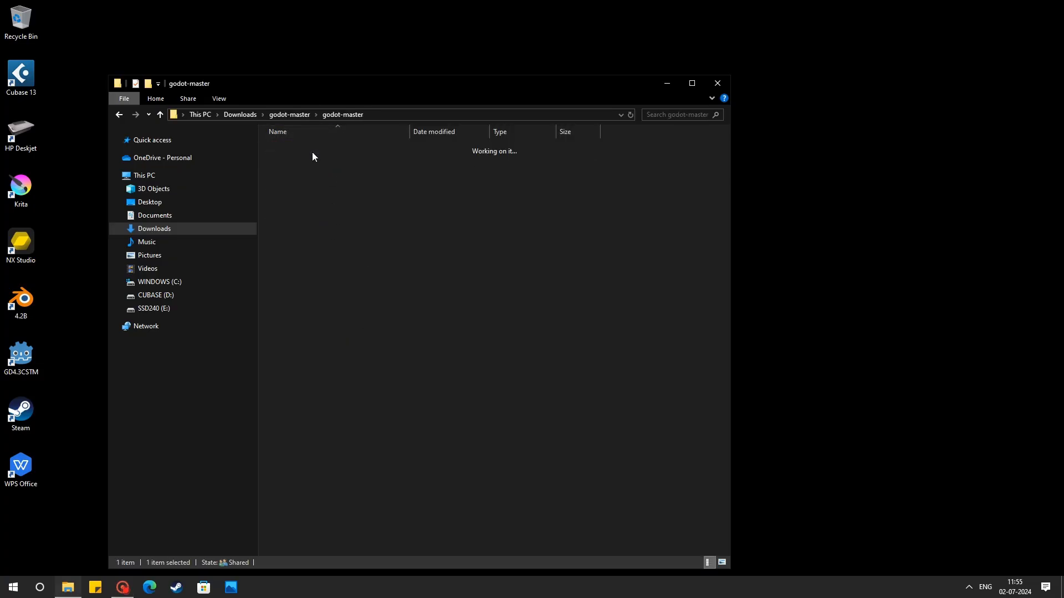
click(691, 83)
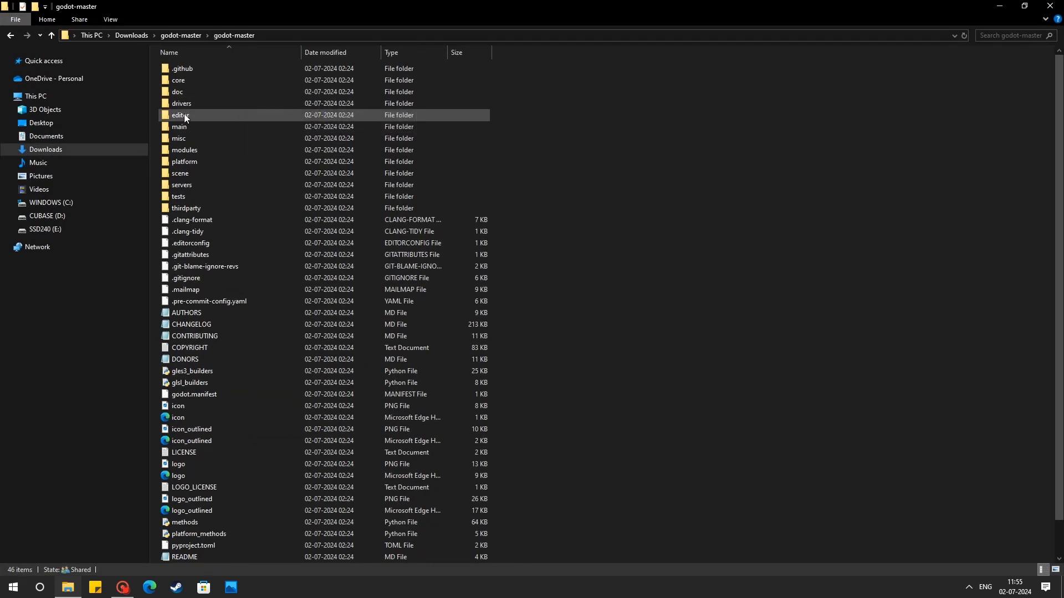
double_click(178, 115)
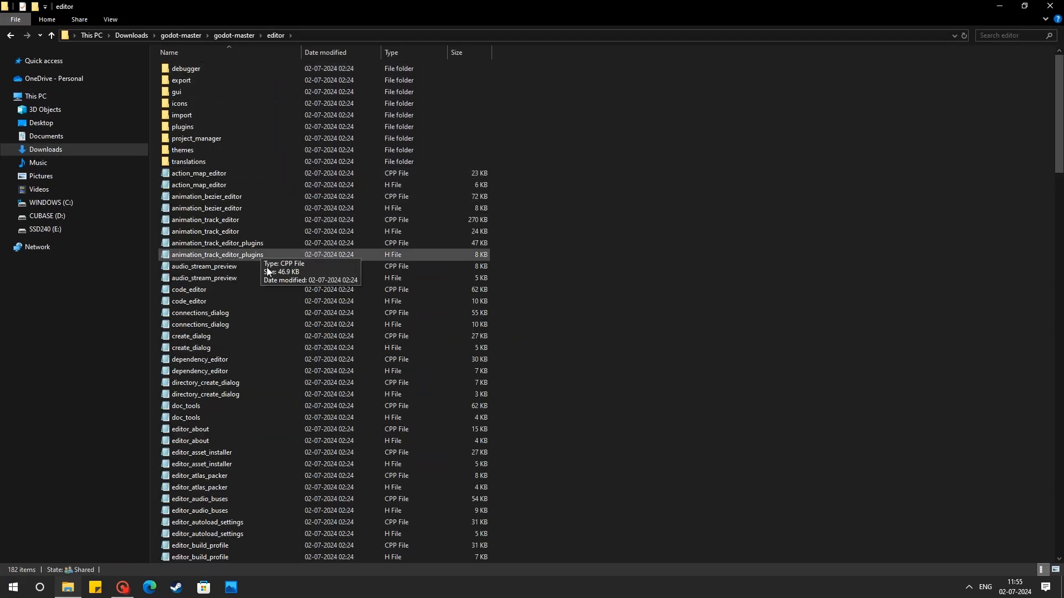
double_click(182, 127)
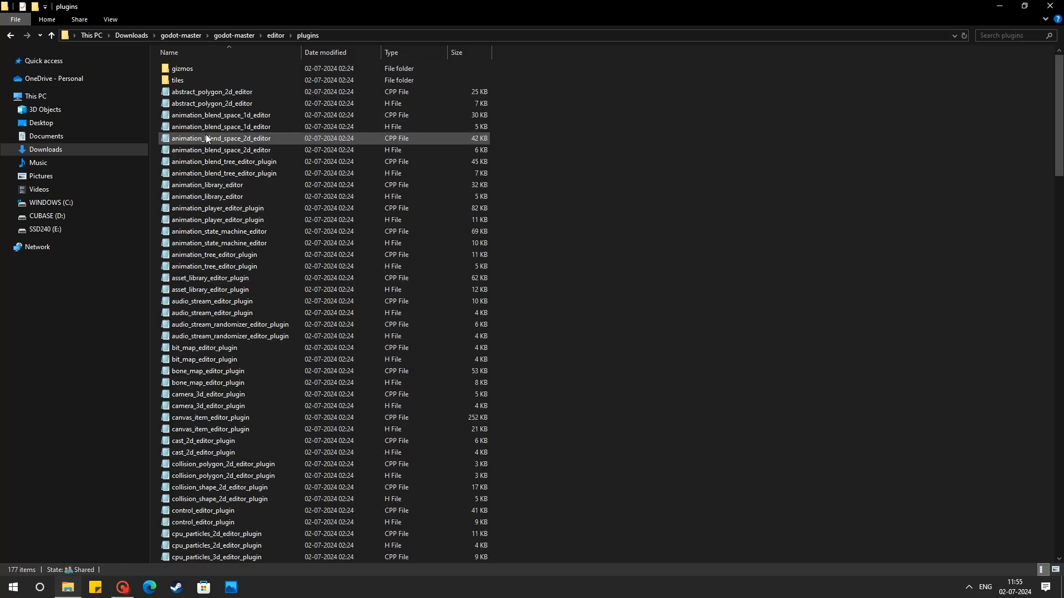
scroll(down, 3)
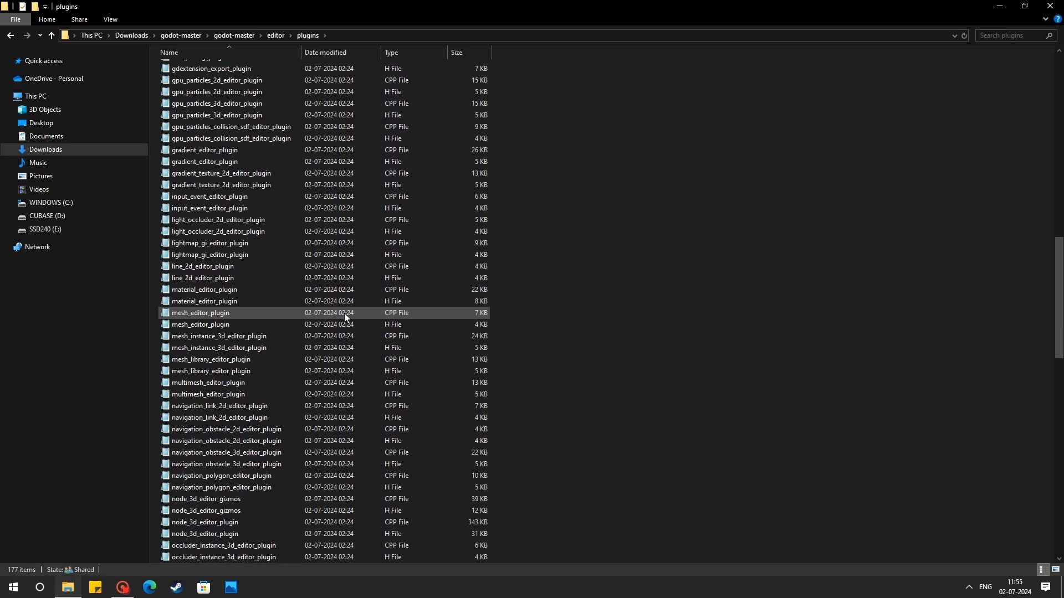
scroll(down, 3)
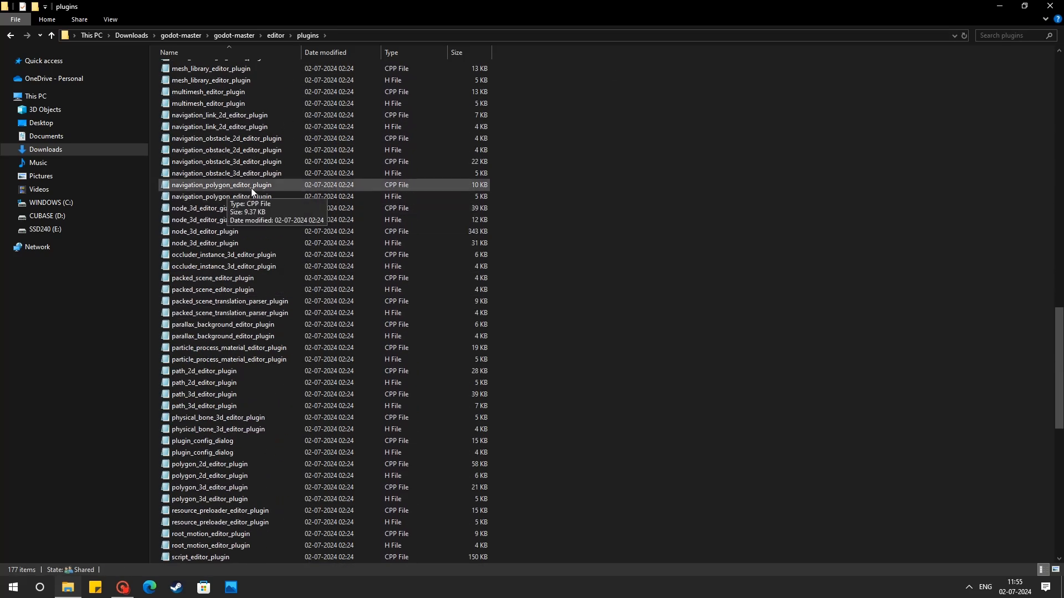
double_click(209, 92)
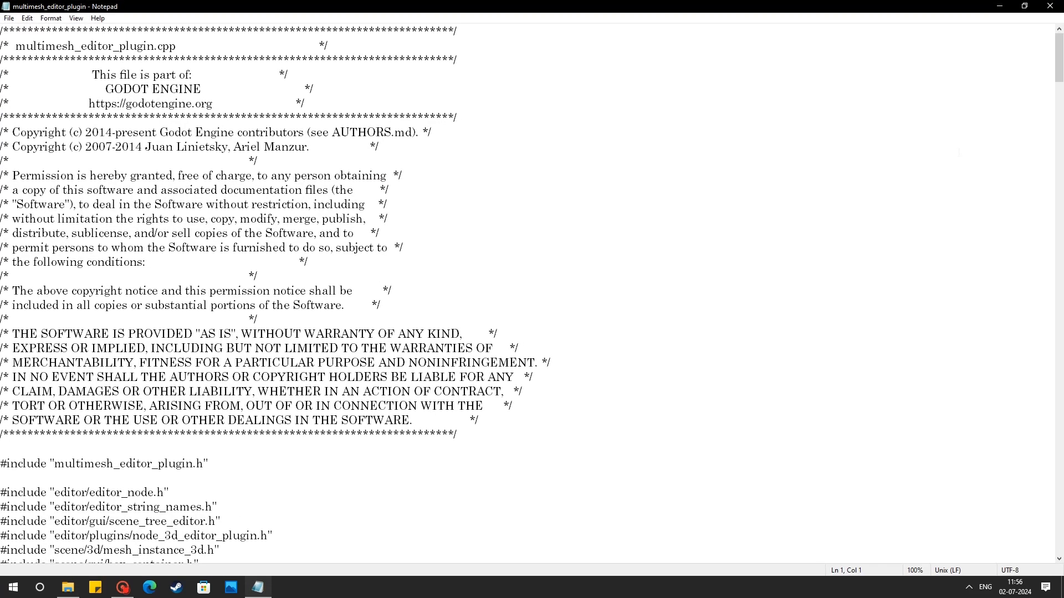
scroll(down, 3)
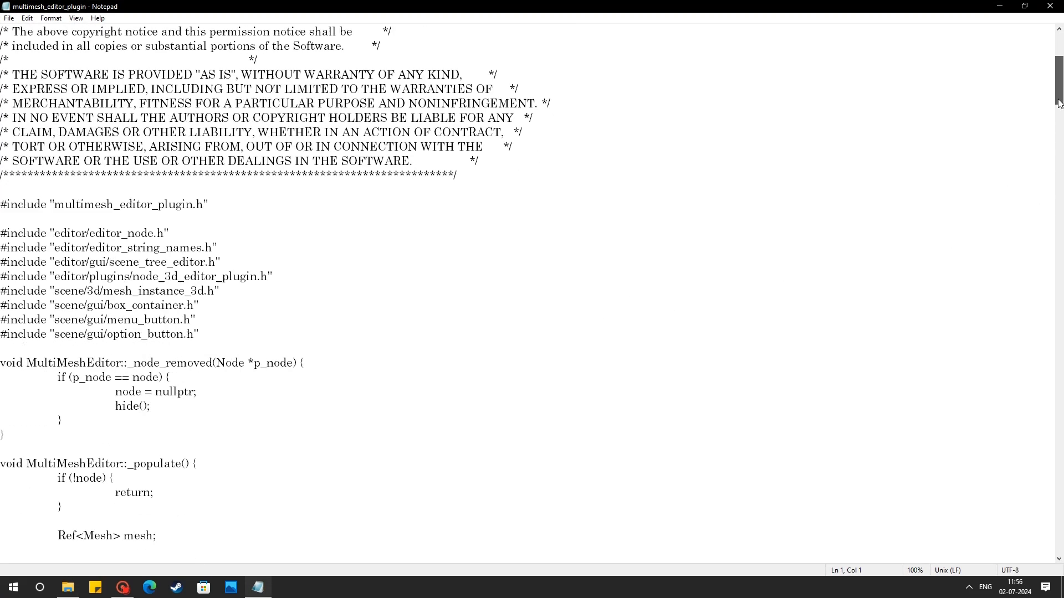
scroll(down, 3)
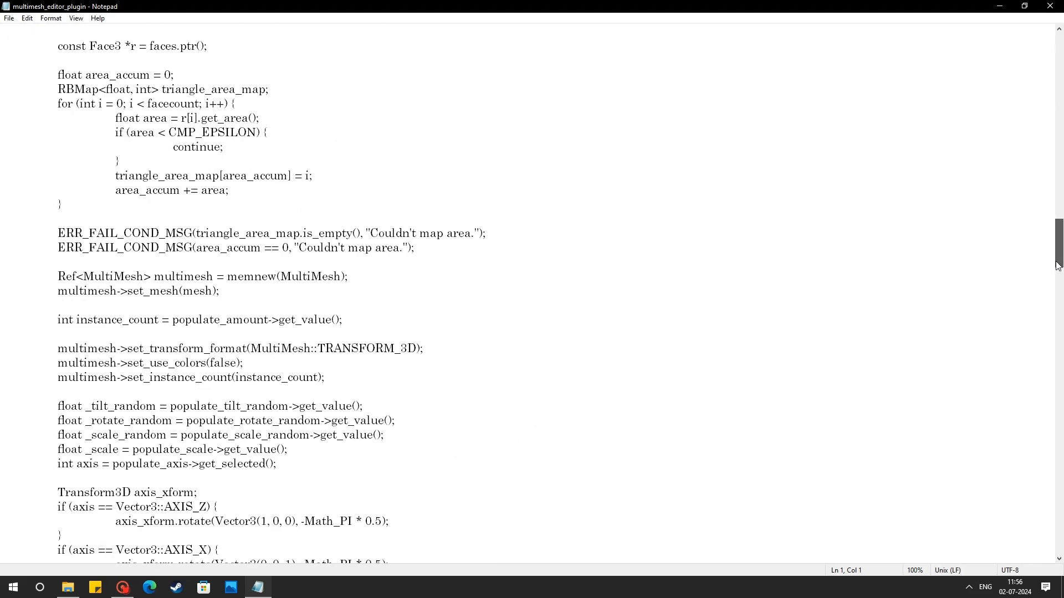
scroll(down, 3)
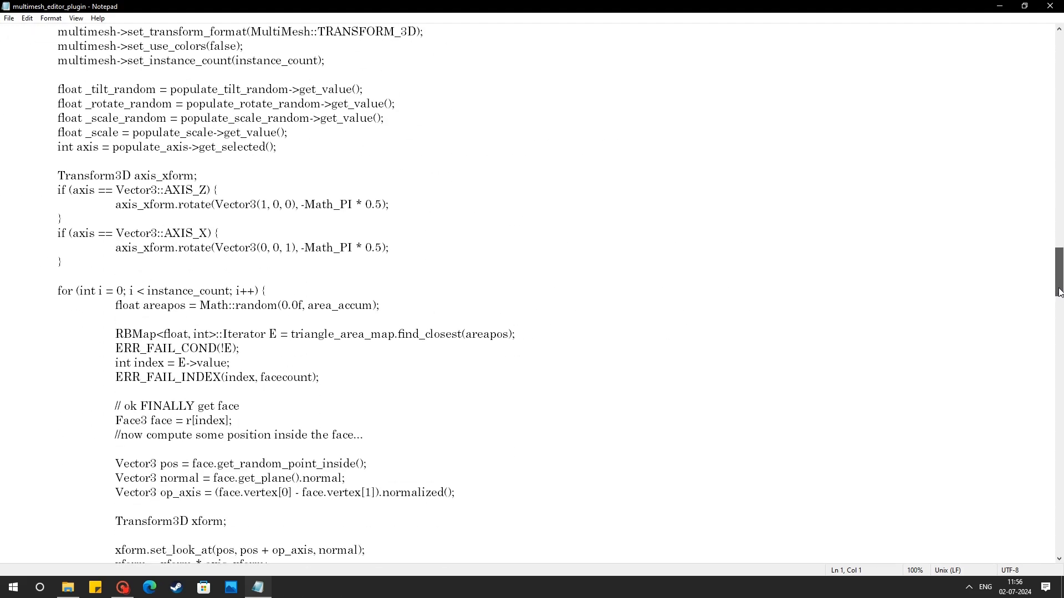
scroll(down, 3)
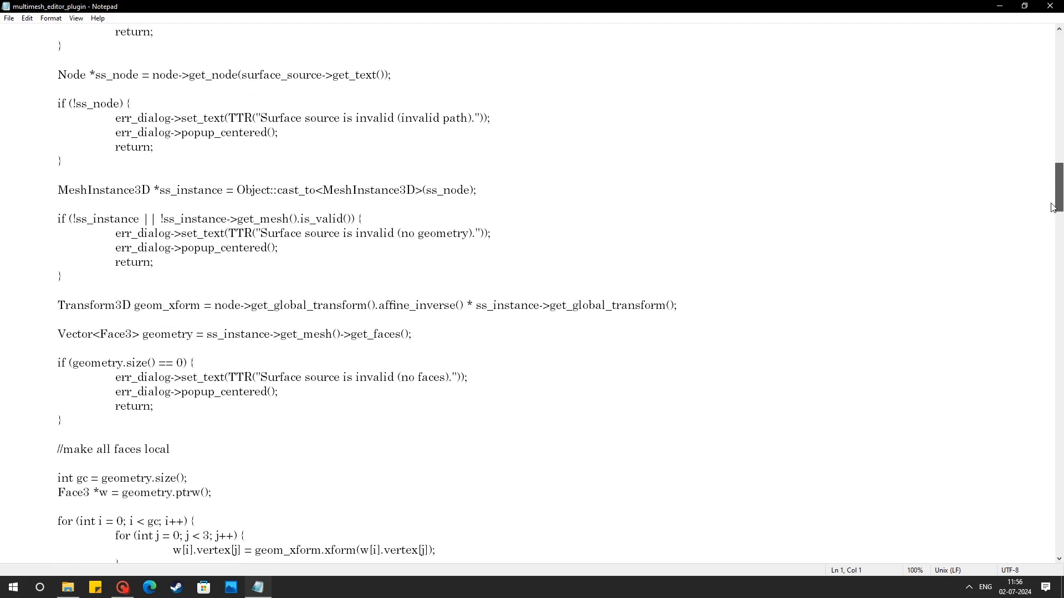
scroll(down, 3)
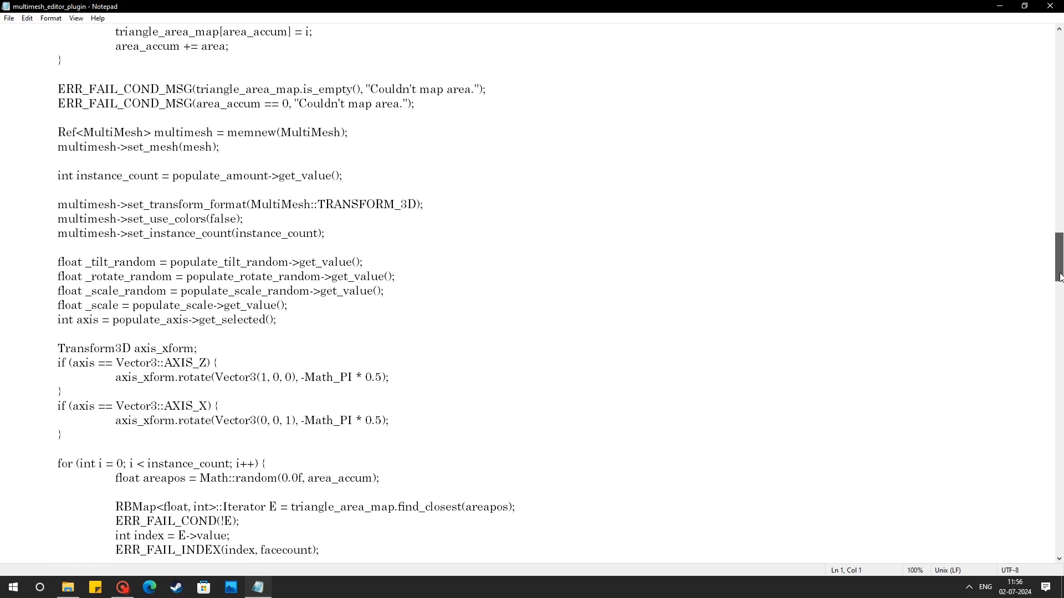
scroll(down, 3)
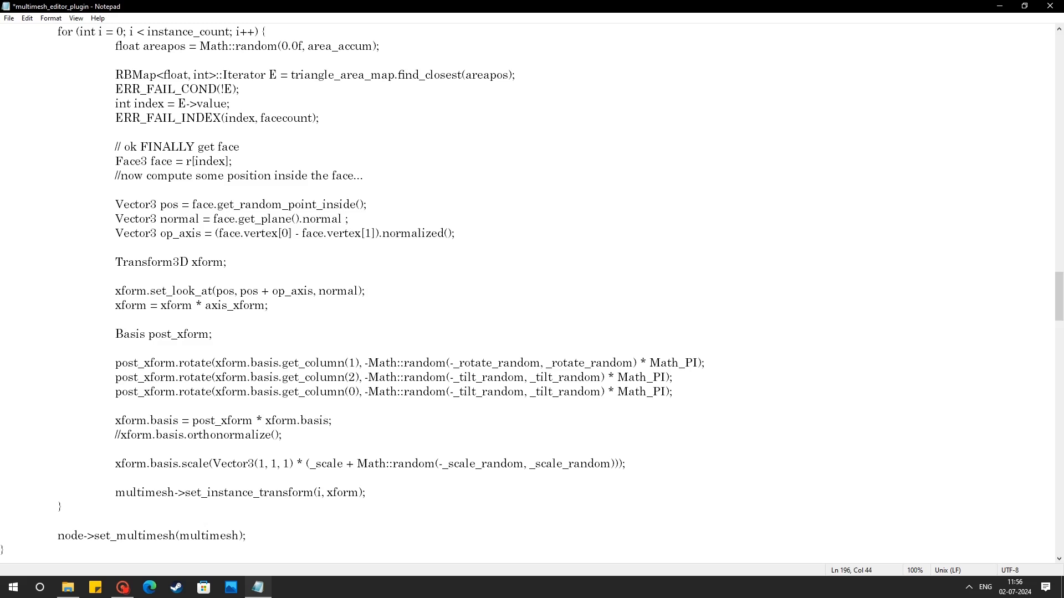
Step: Append '*' to the Vector3 normal line and retype the _tilt_random argument
text(*)
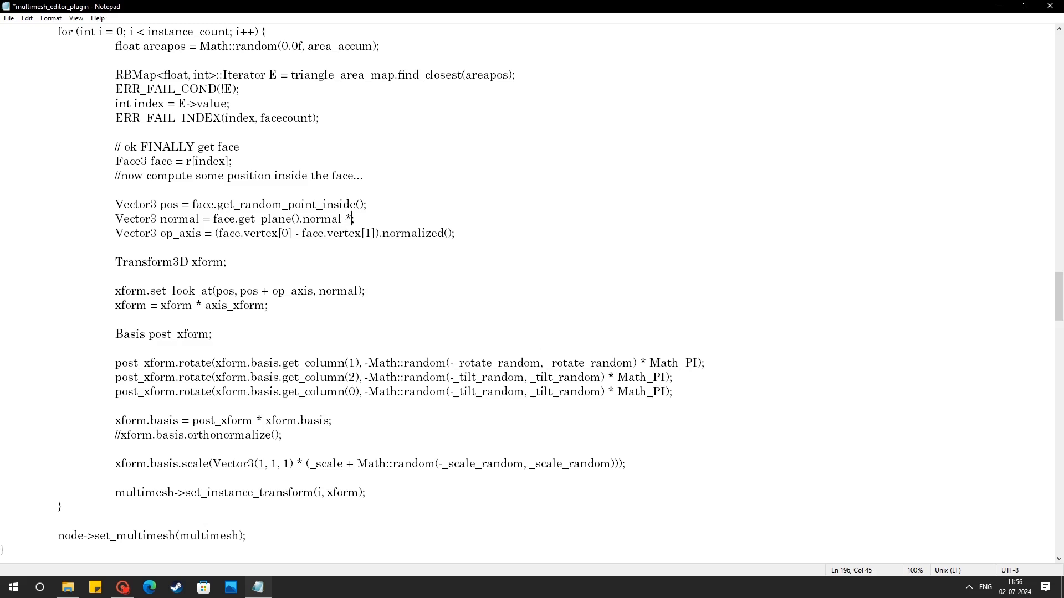
double_click(493, 377)
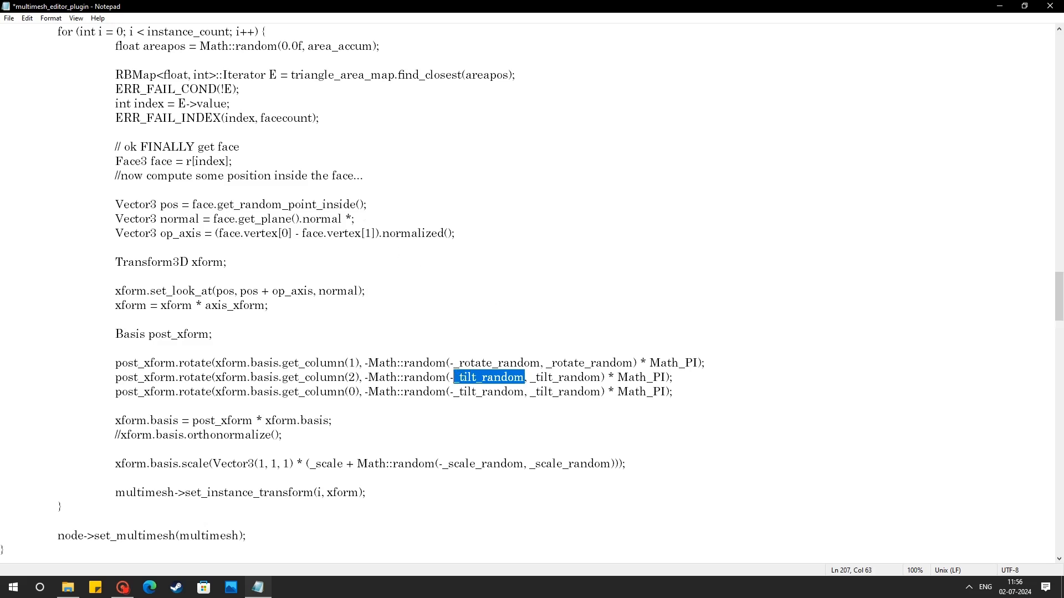
text(_tilt_random)
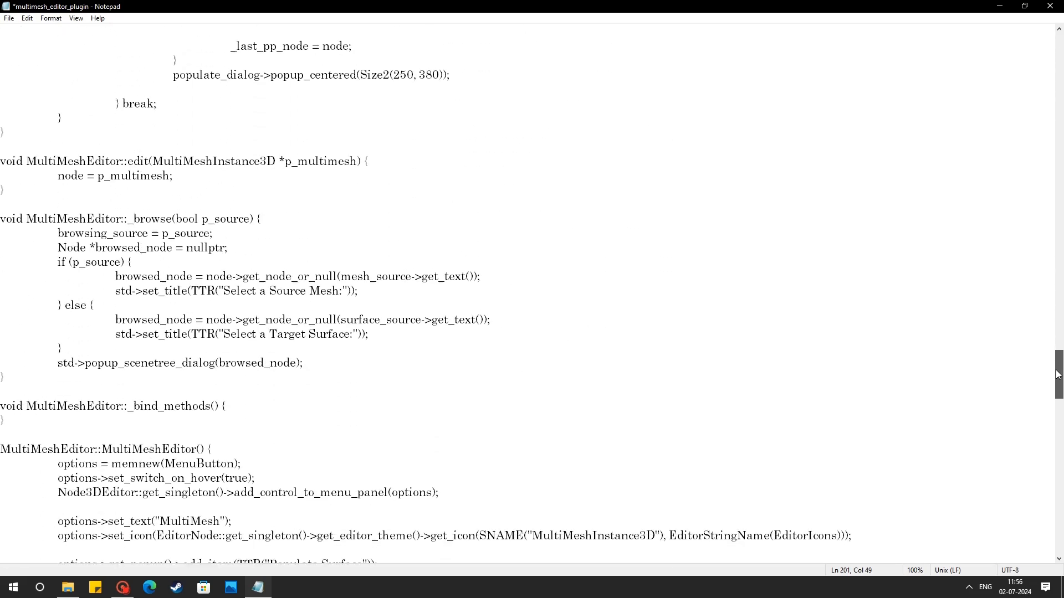
scroll(down, 3)
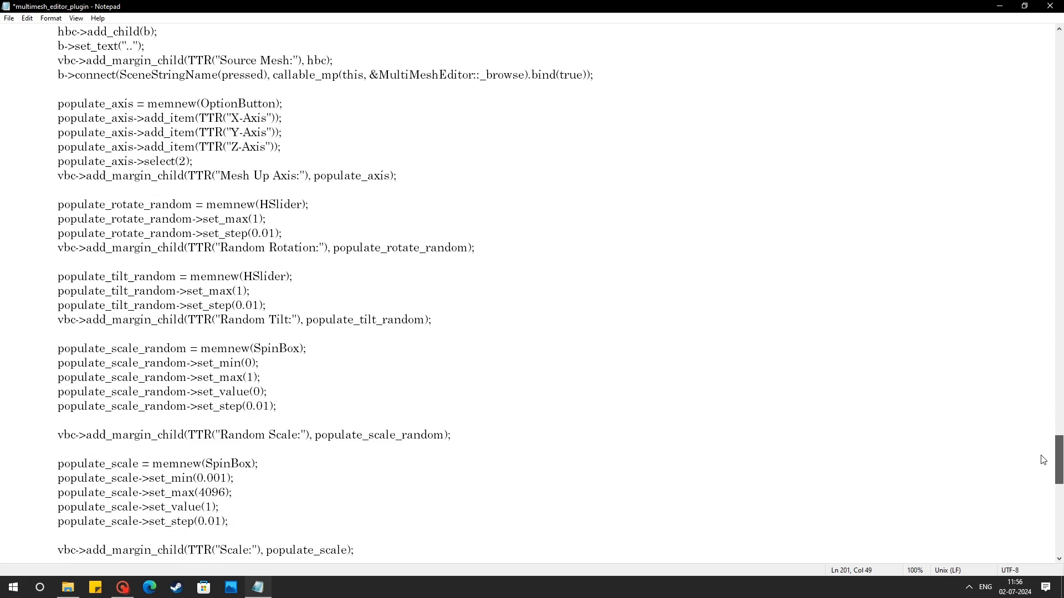
scroll(down, 3)
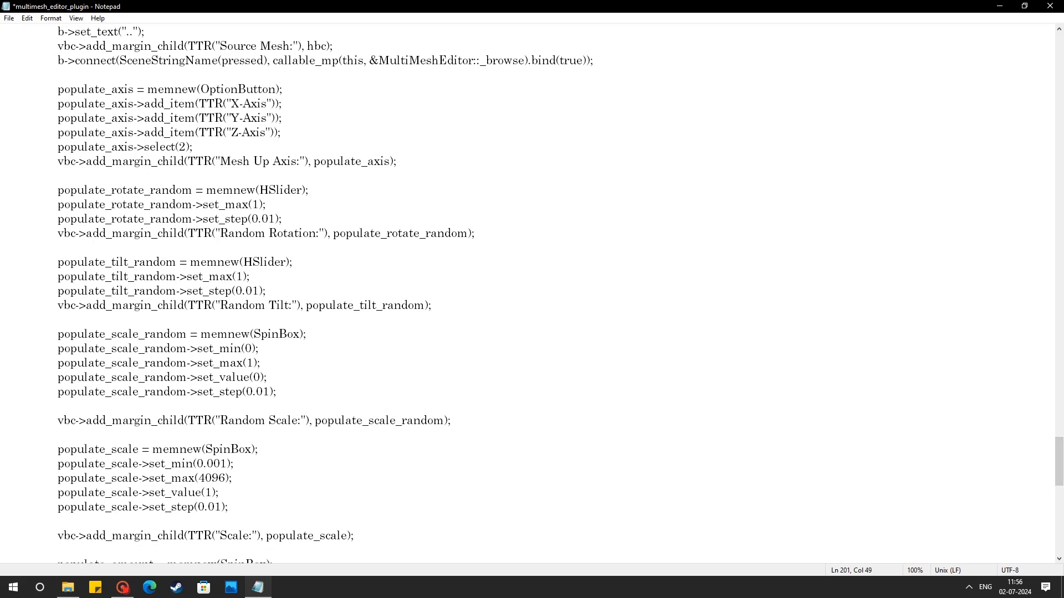
scroll(down, 3)
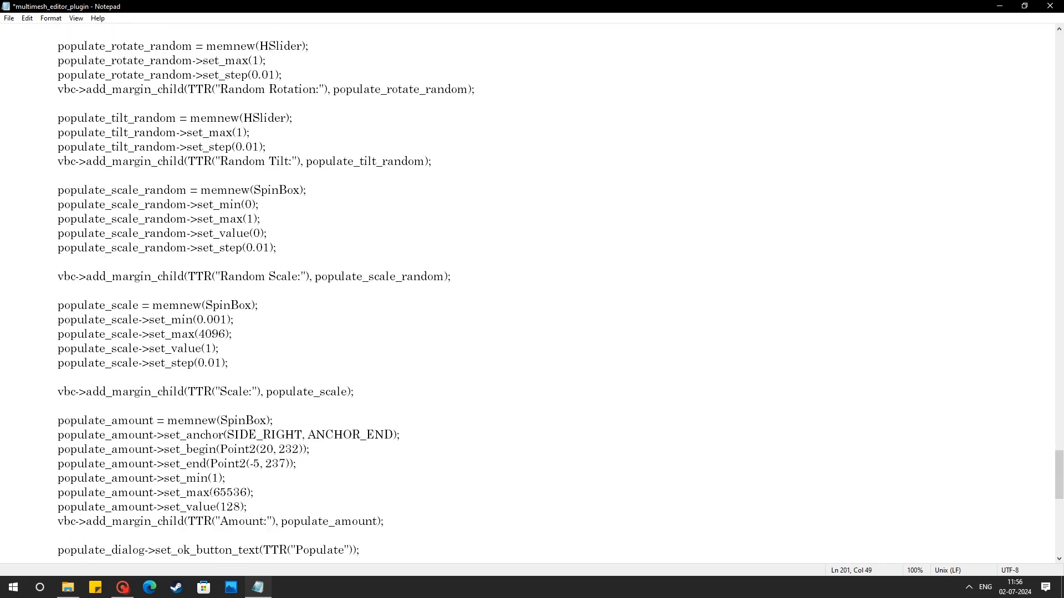
double_click(230, 493)
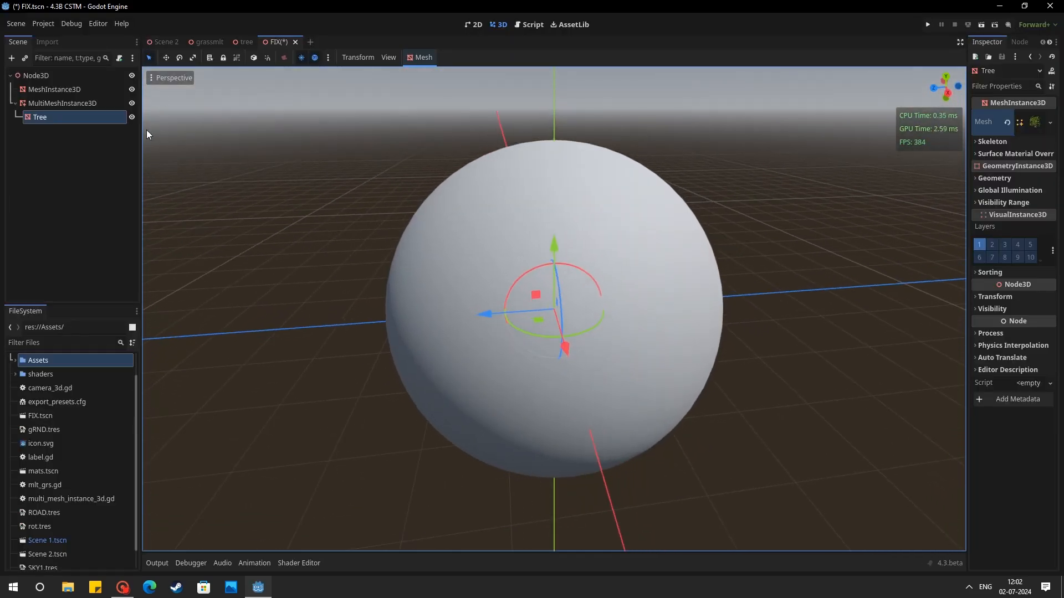
Step: Start Populate Surface on the MultiMeshInstance3D with MeshInstance3D as target surface
click(61, 103)
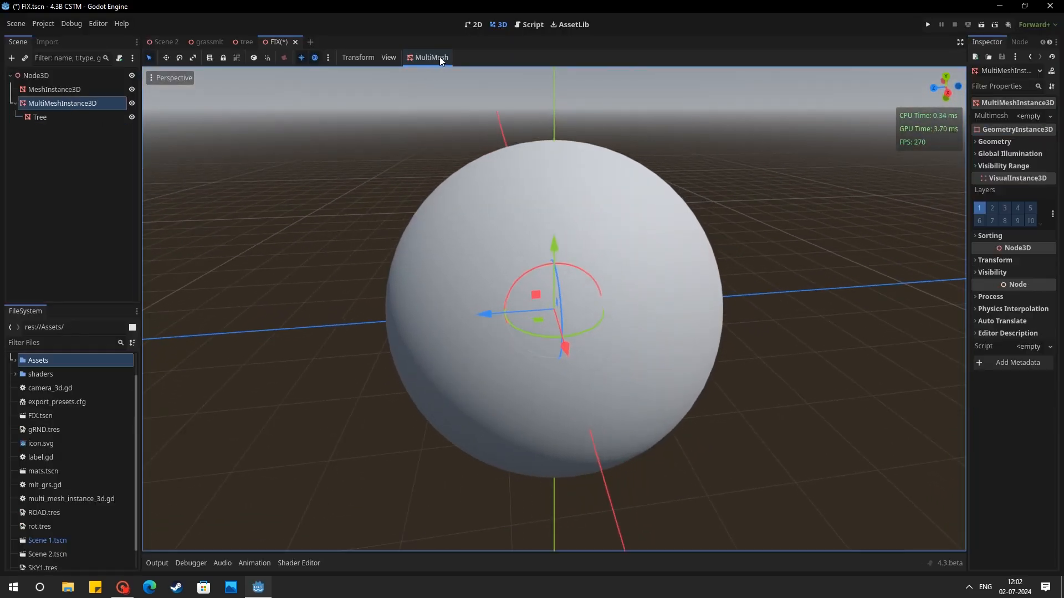
click(430, 57)
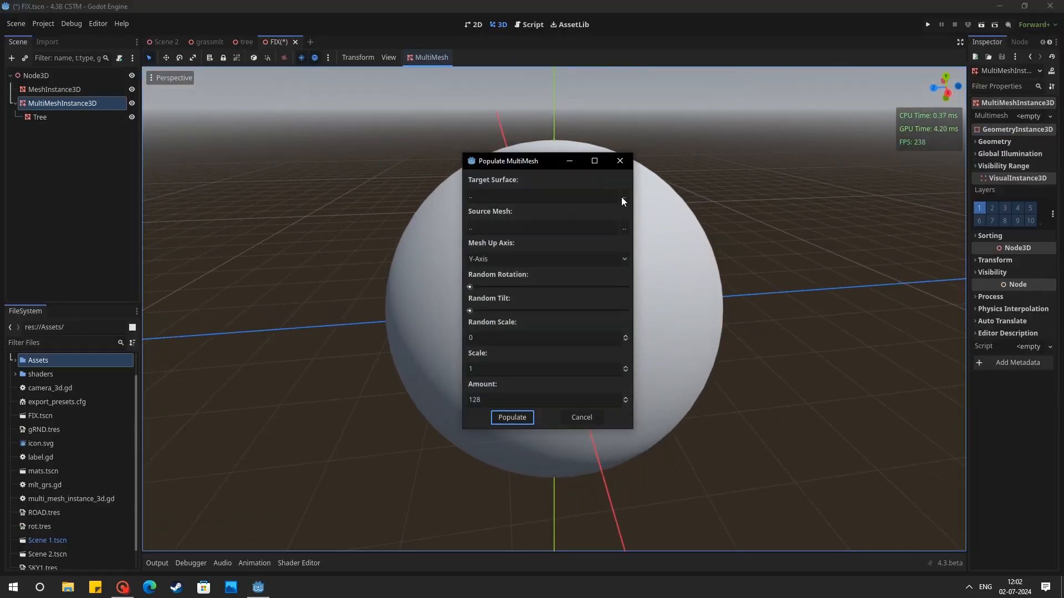
click(622, 197)
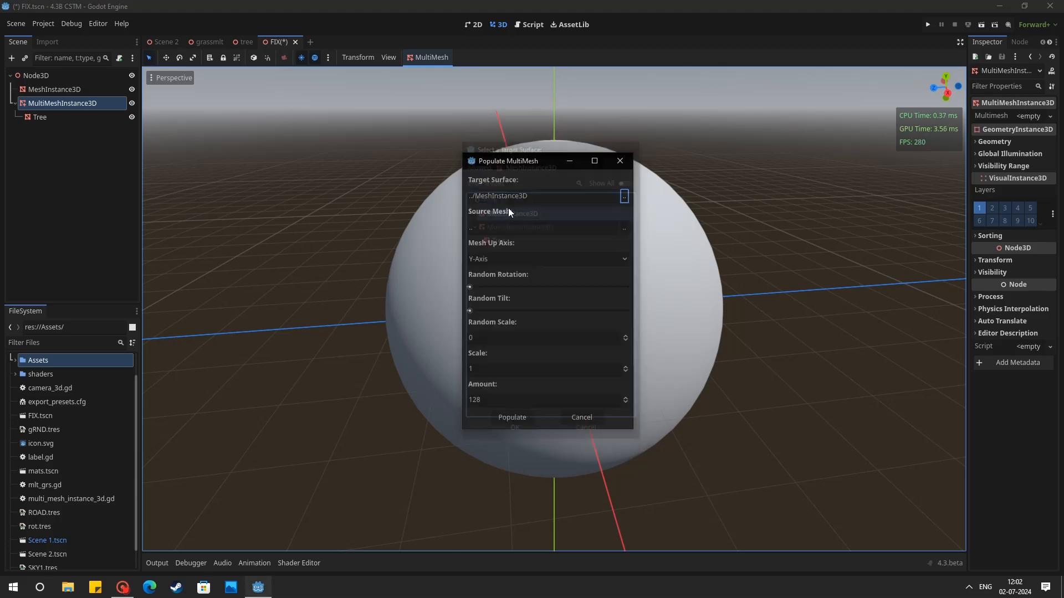